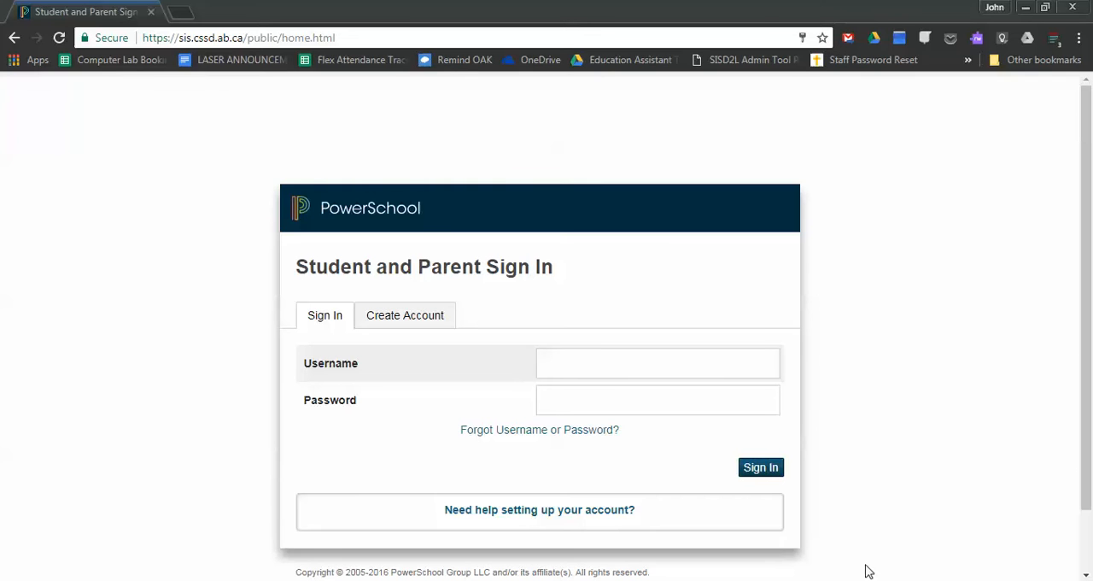
pyautogui.moveTo(873, 535)
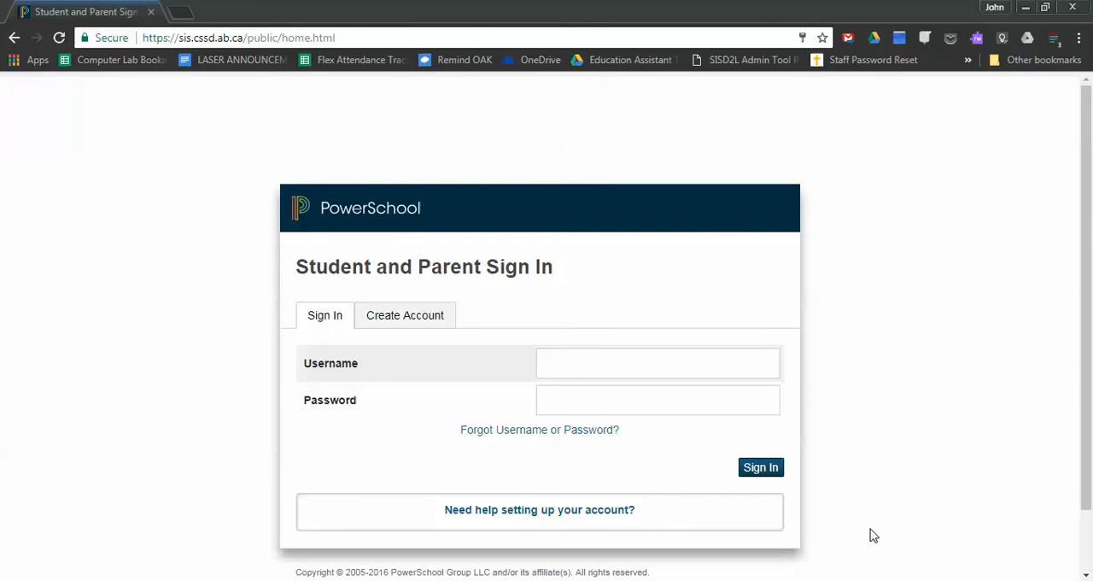
pyautogui.moveTo(876, 530)
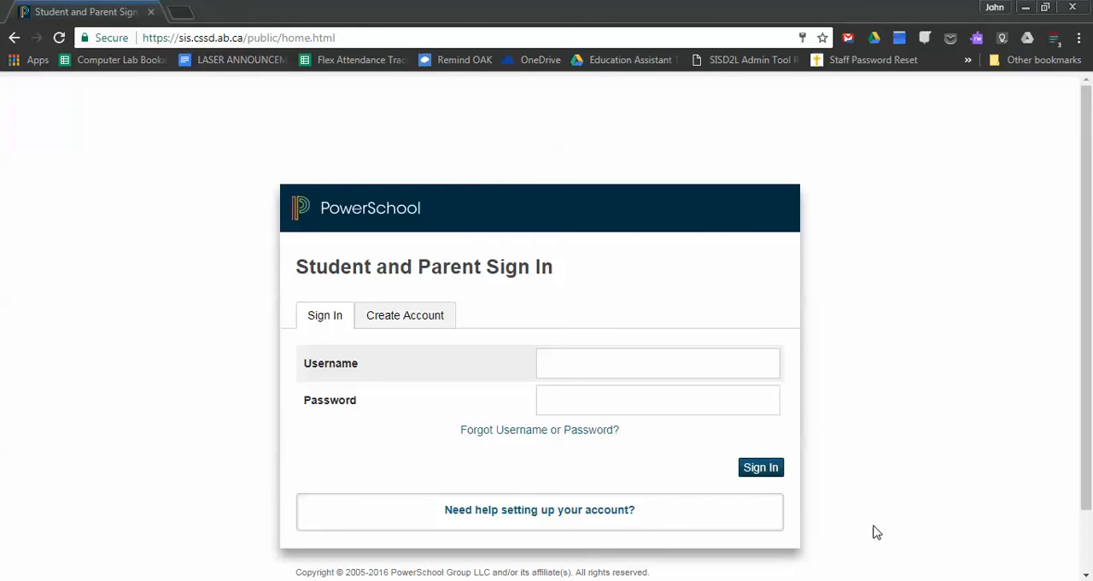
pyautogui.moveTo(879, 530)
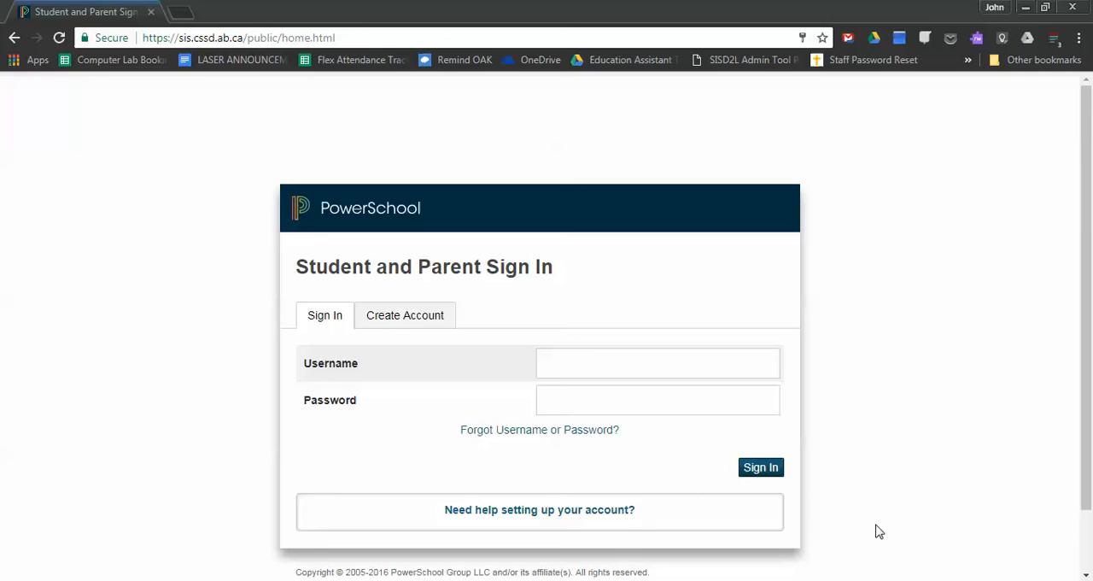
pyautogui.moveTo(885, 529)
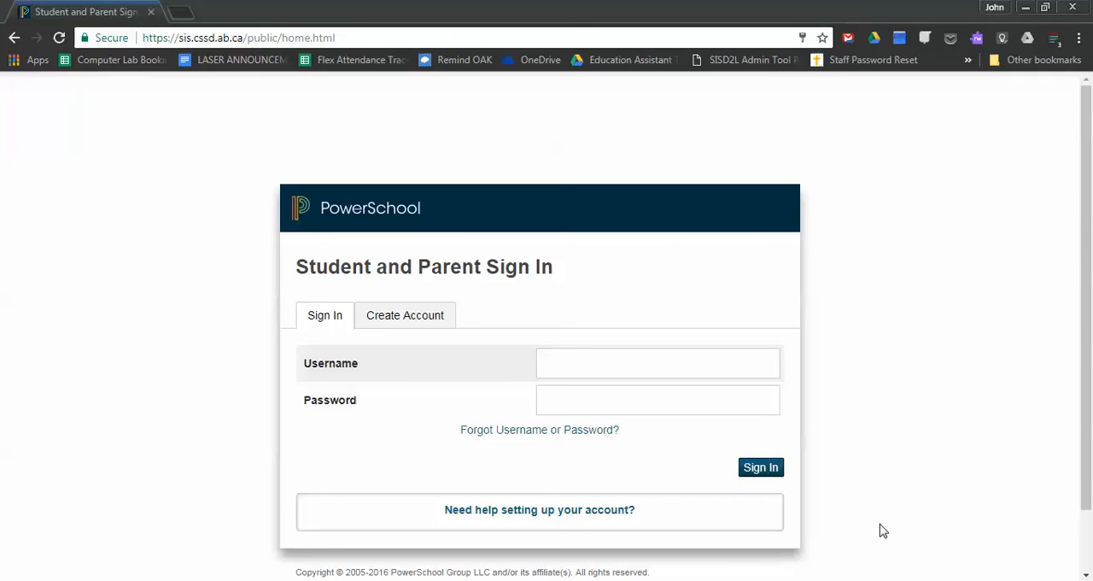
pyautogui.moveTo(365, 21)
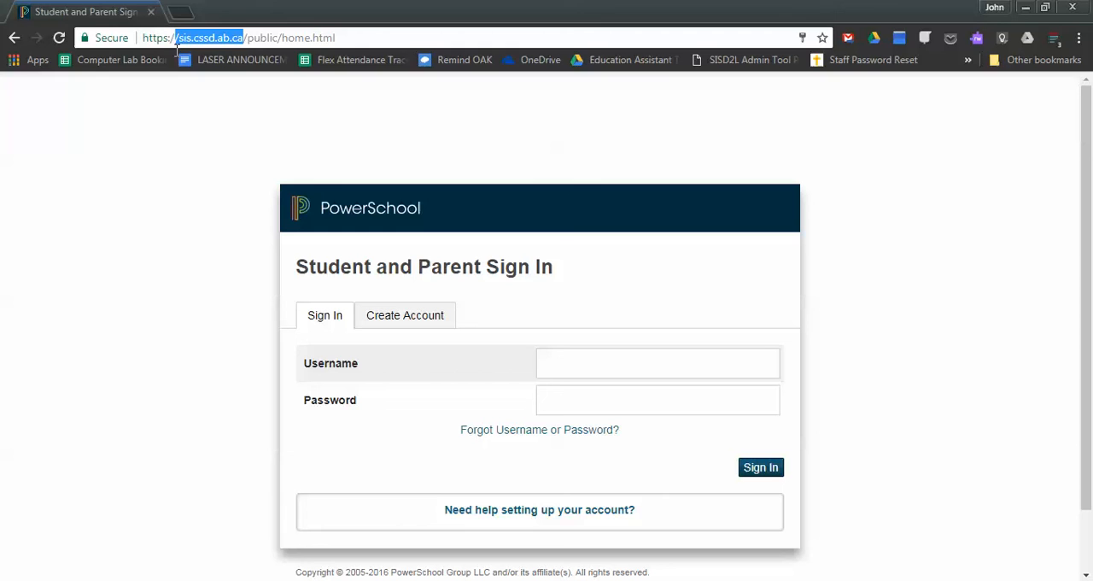
pyautogui.moveTo(557, 162)
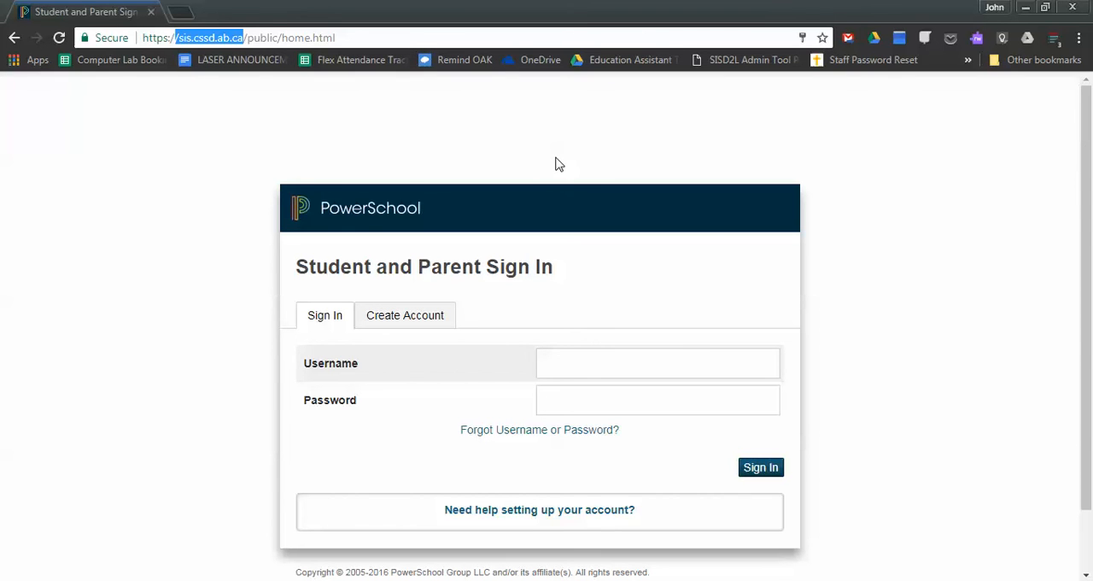
pyautogui.click(657, 362)
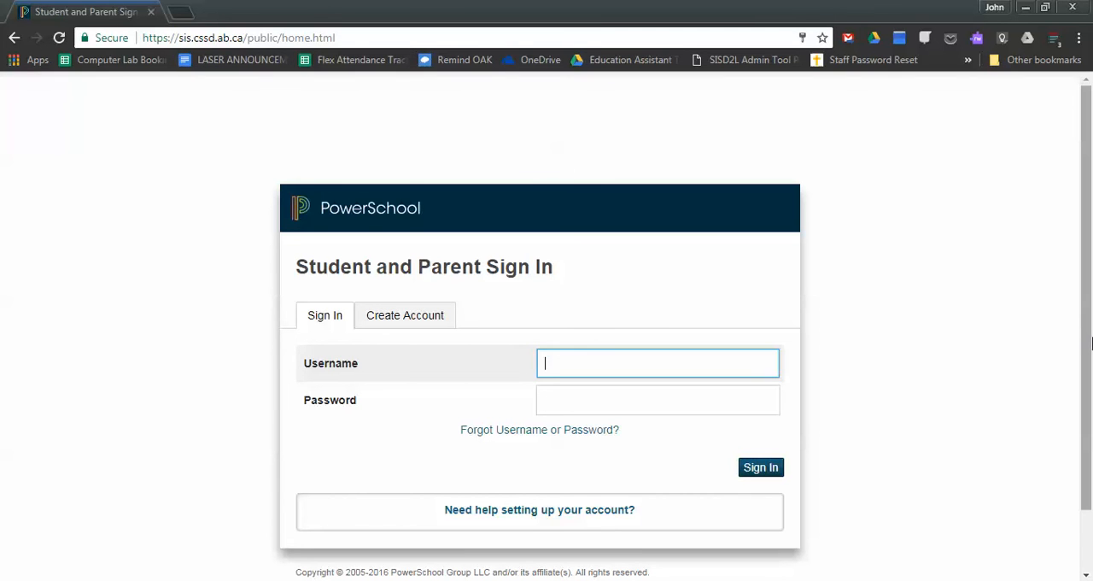
pyautogui.write('elainen1')
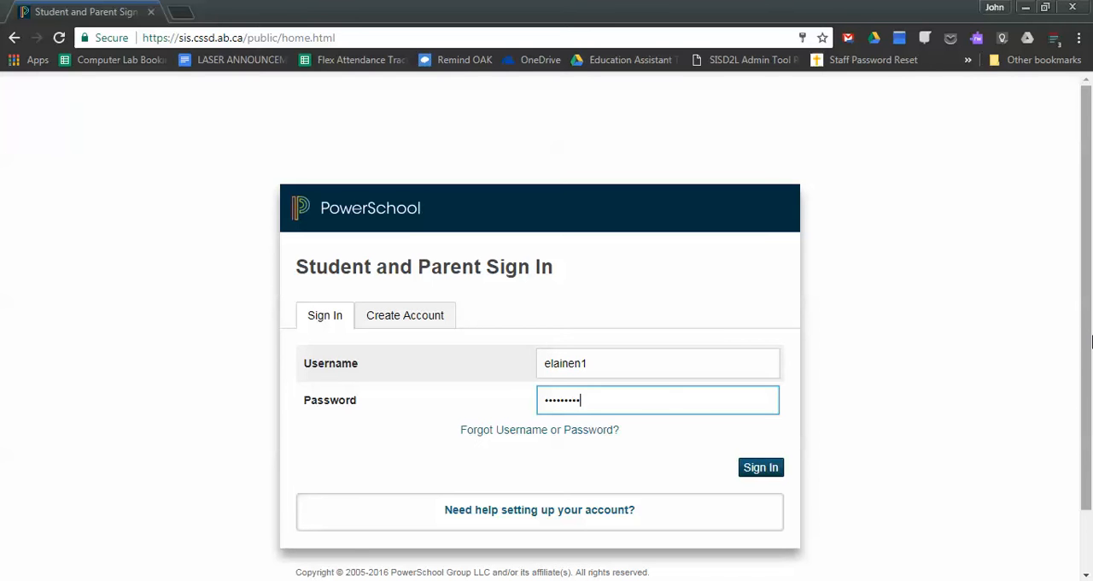
pyautogui.click(760, 466)
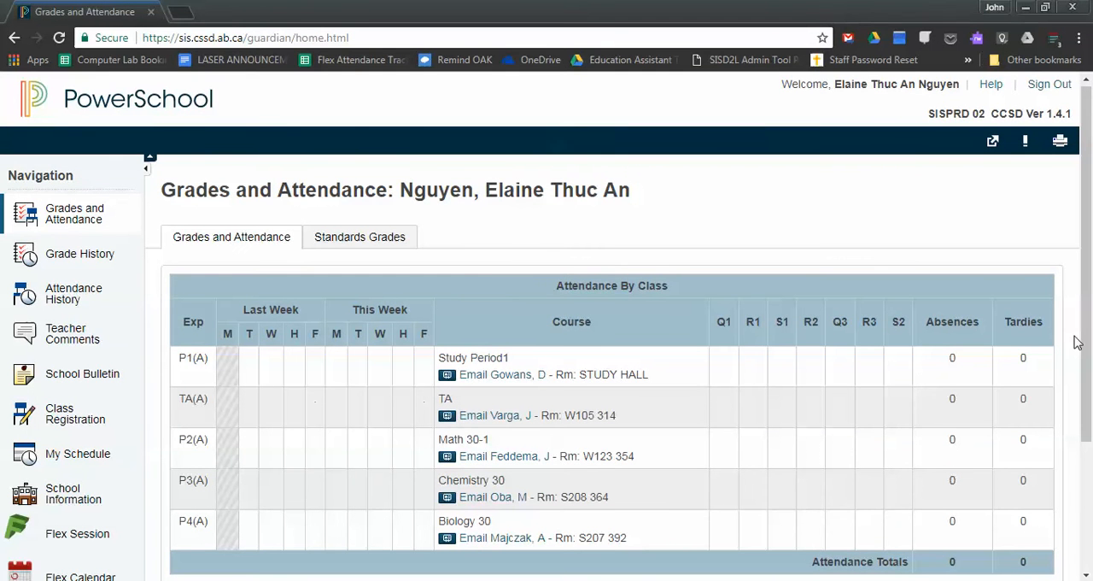
# Go to Flex Session from the left navigation panel
pyautogui.scroll(-3)
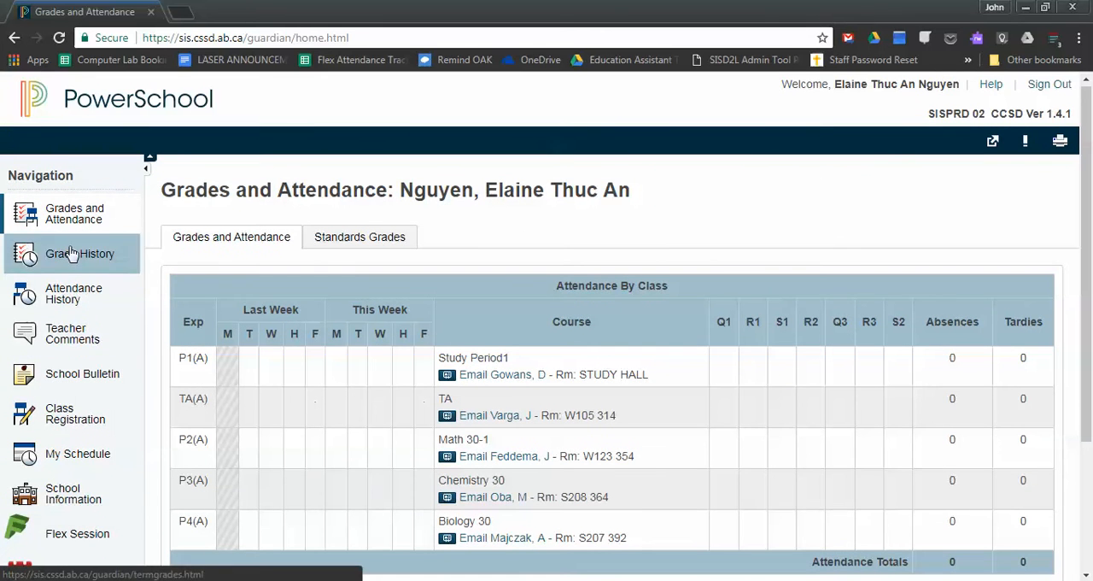
pyautogui.scroll(-3)
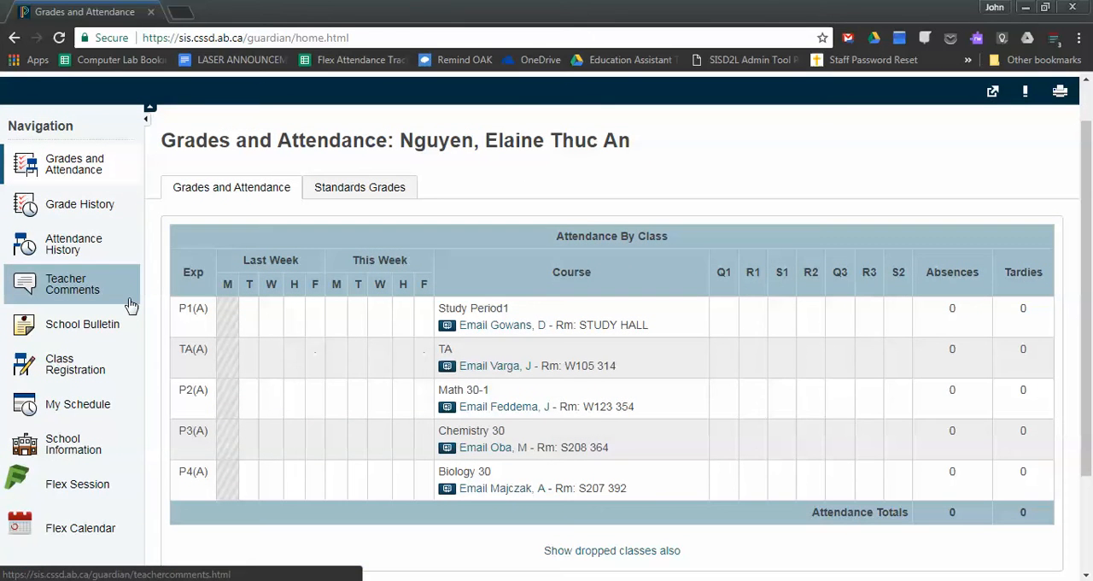
pyautogui.moveTo(98, 203)
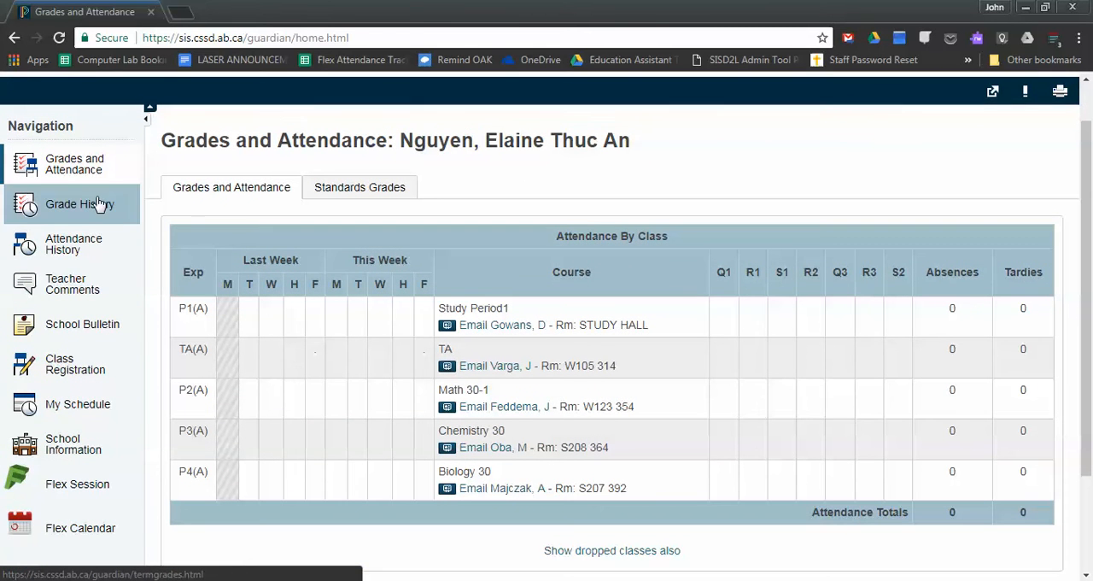
pyautogui.moveTo(70, 491)
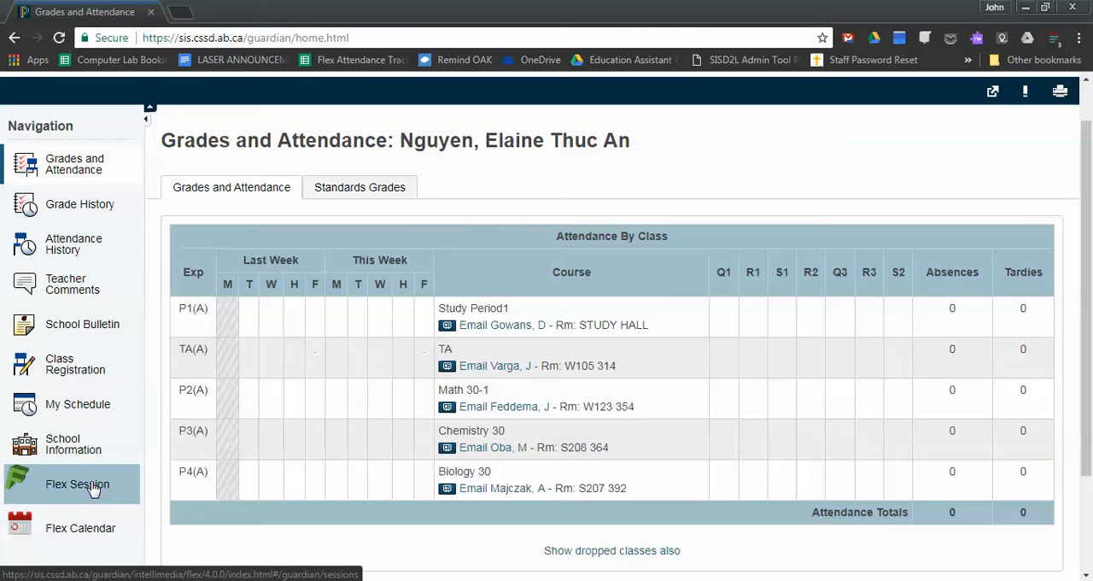
pyautogui.click(59, 484)
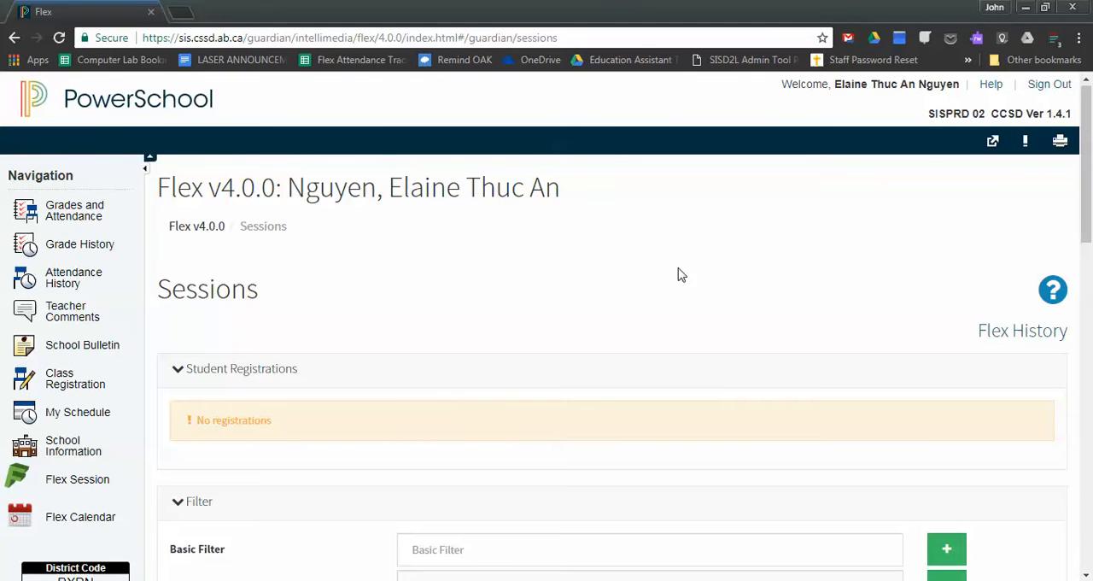
pyautogui.scroll(-3)
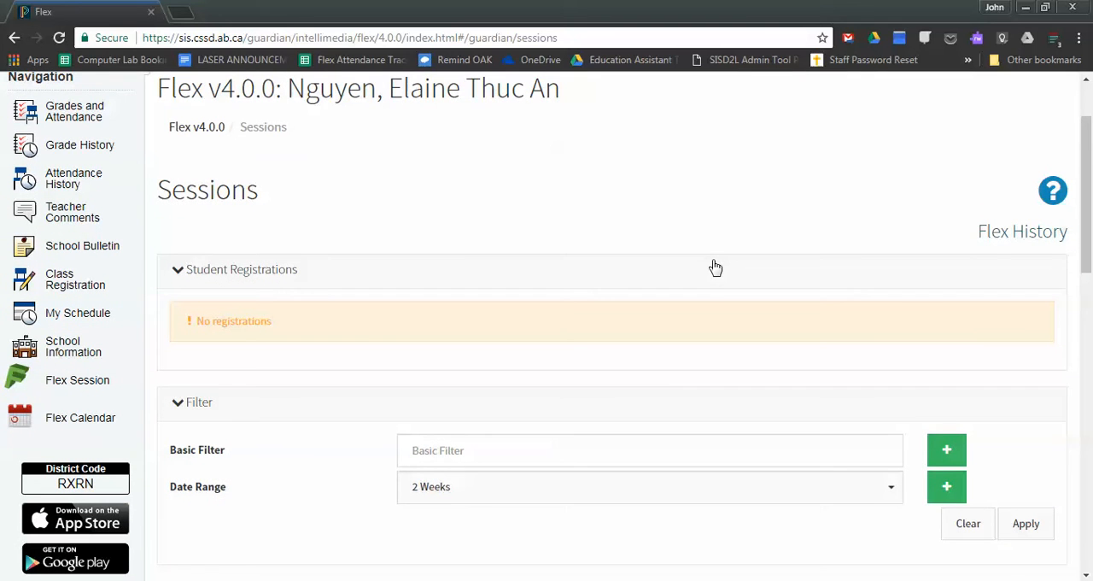
pyautogui.scroll(-3)
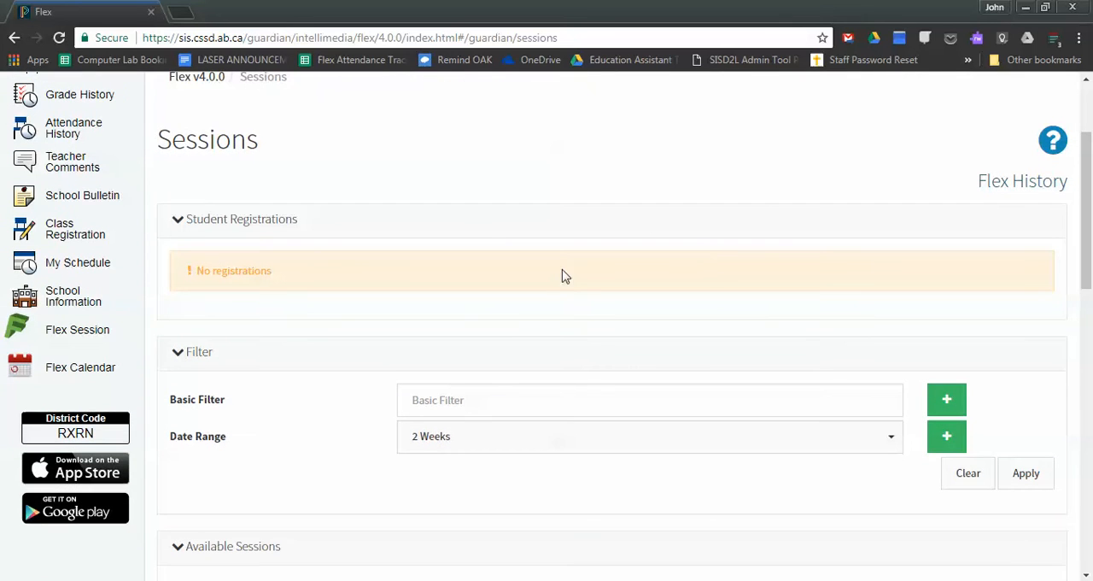
pyautogui.moveTo(473, 466)
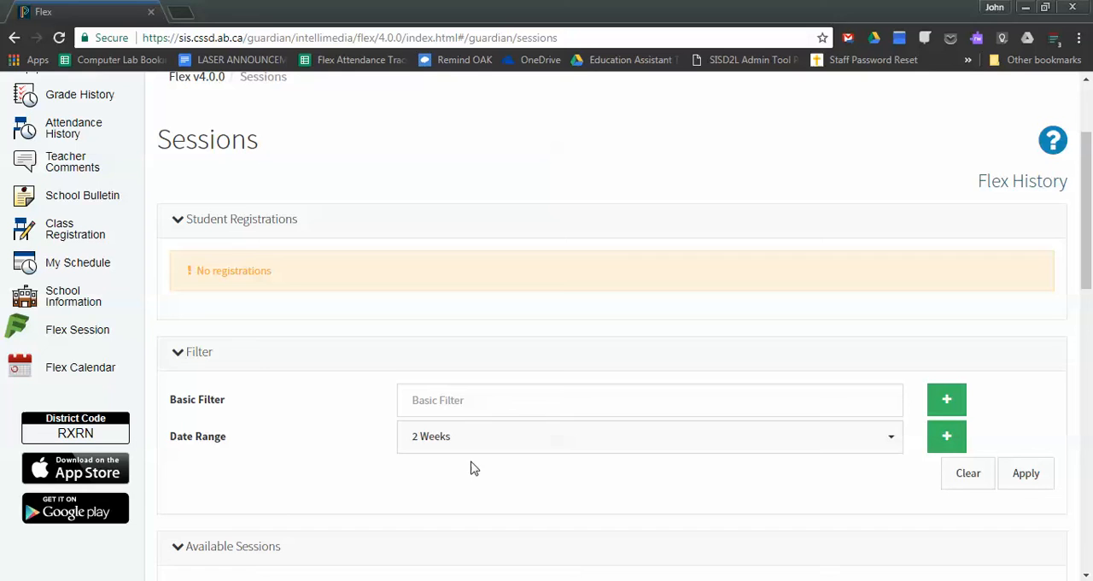
pyautogui.moveTo(504, 474)
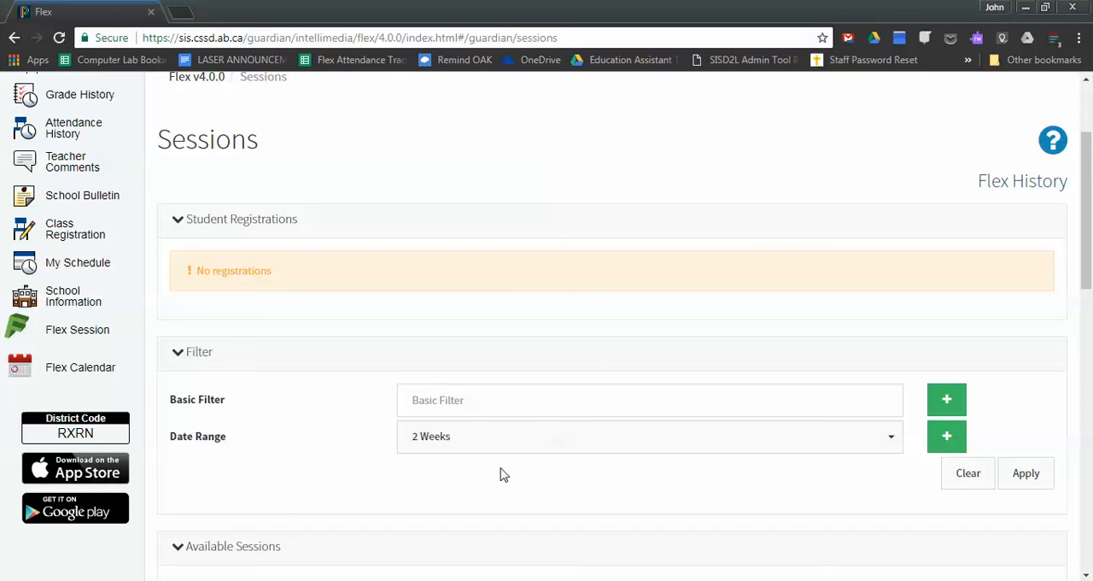
pyautogui.moveTo(300, 234)
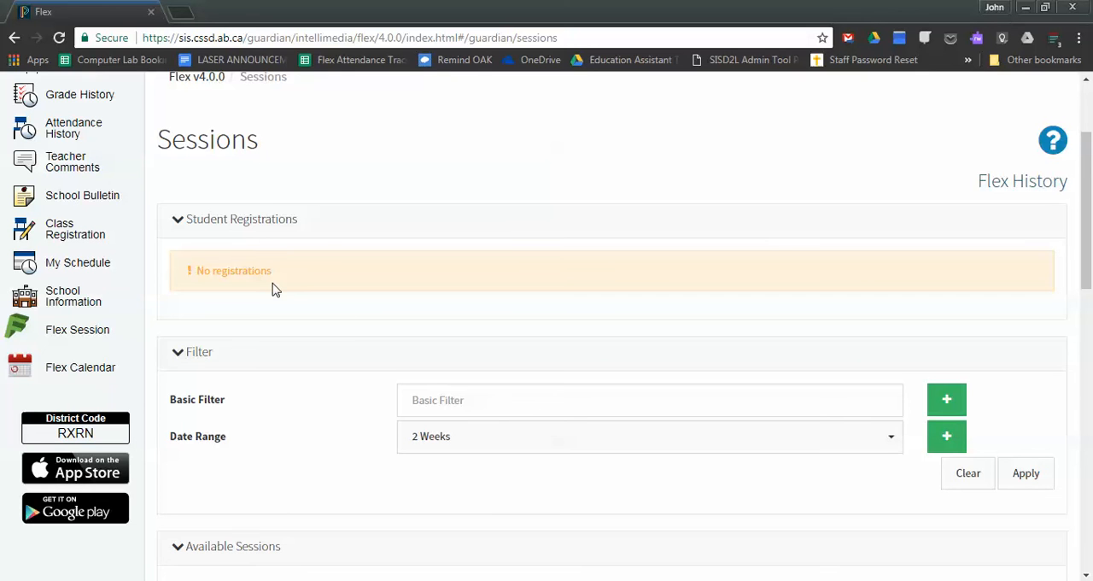
pyautogui.moveTo(284, 285)
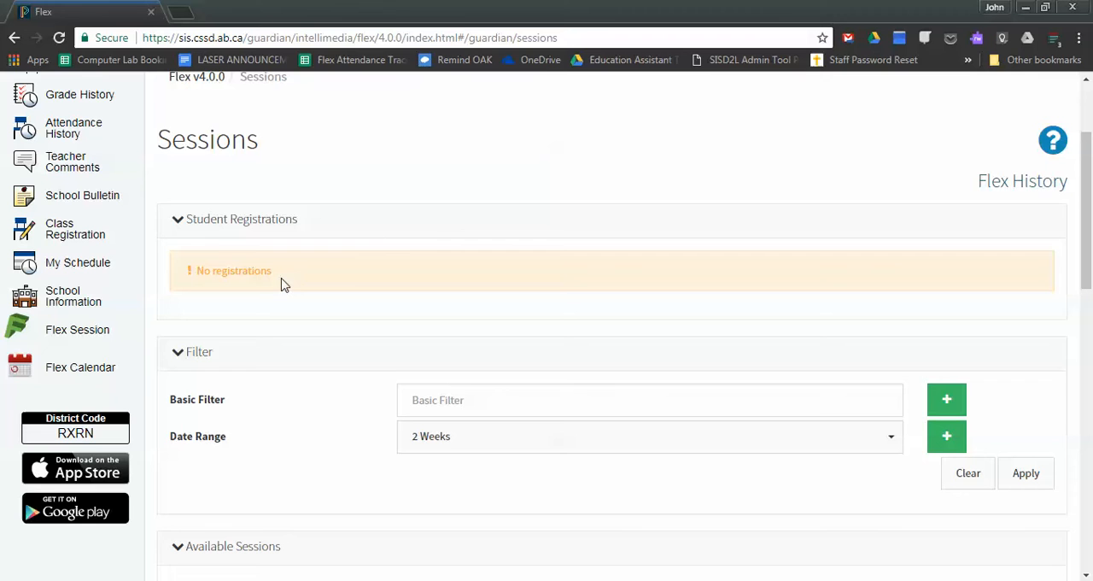
pyautogui.moveTo(429, 276)
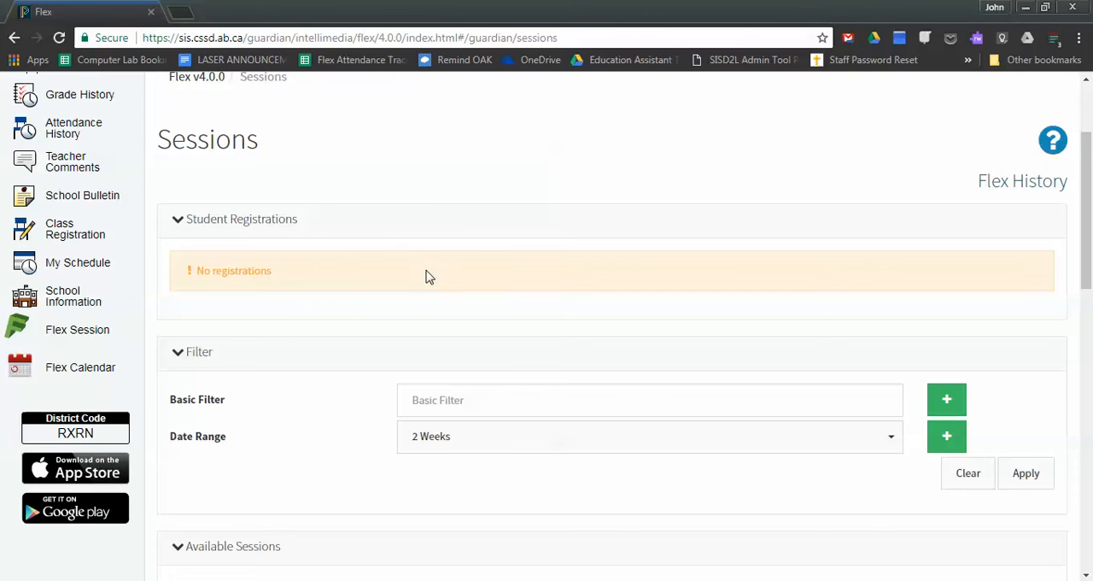
pyautogui.moveTo(380, 239)
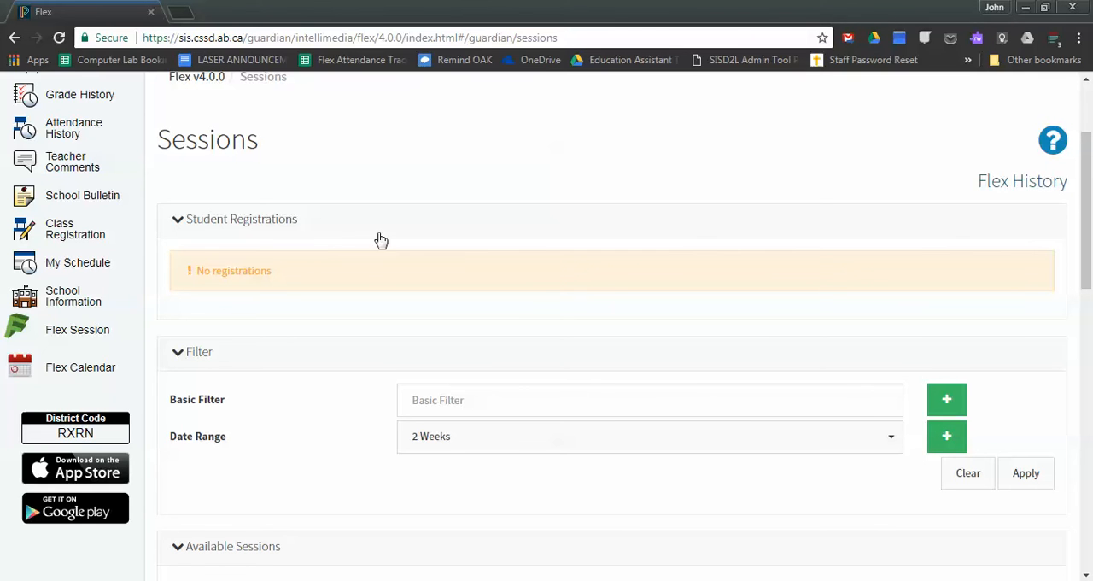
pyautogui.moveTo(363, 233)
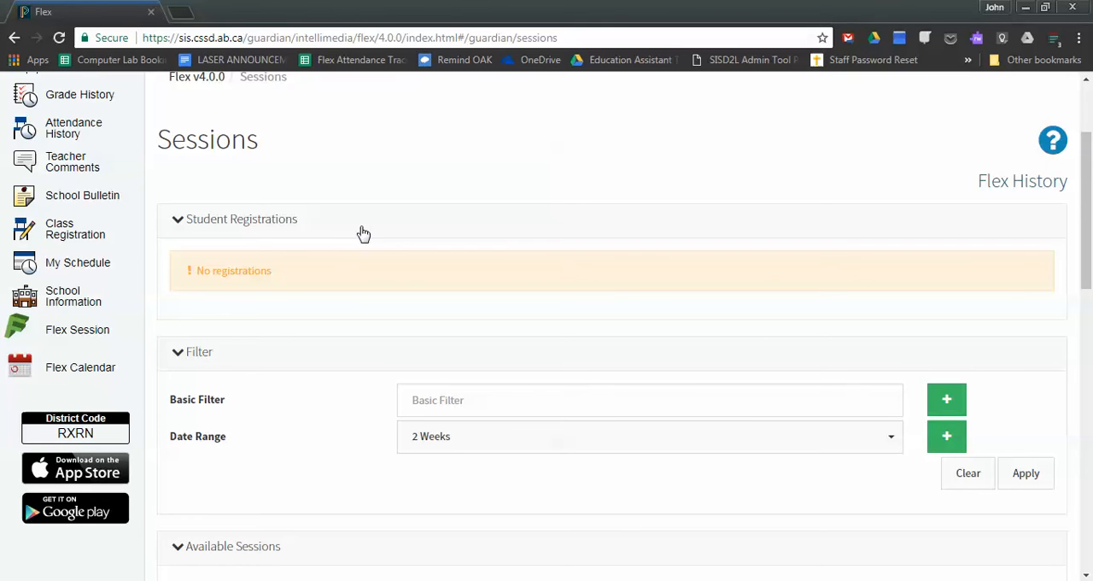
pyautogui.moveTo(345, 255)
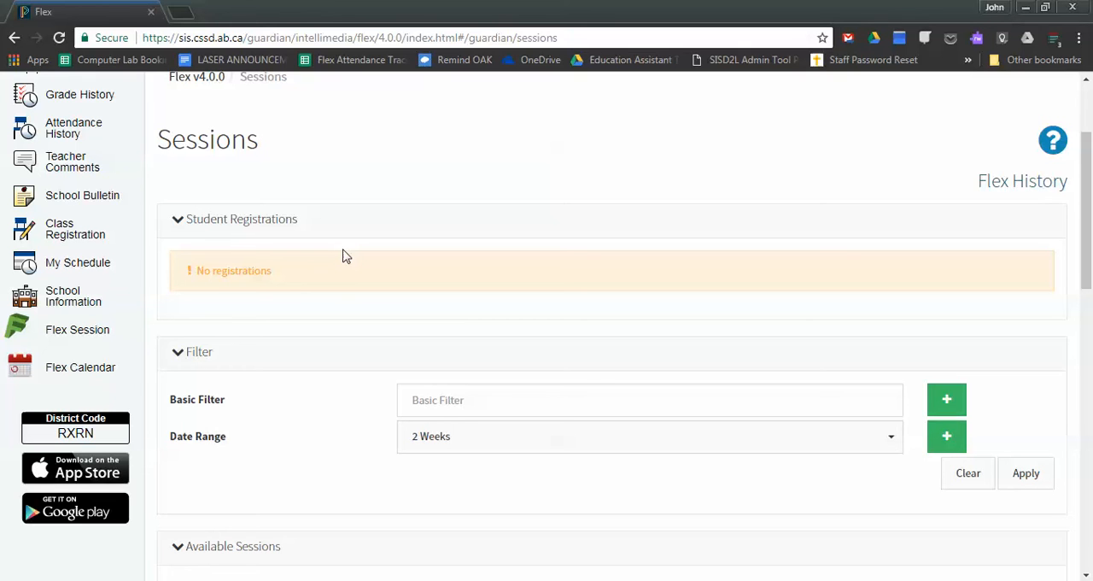
pyautogui.moveTo(403, 253)
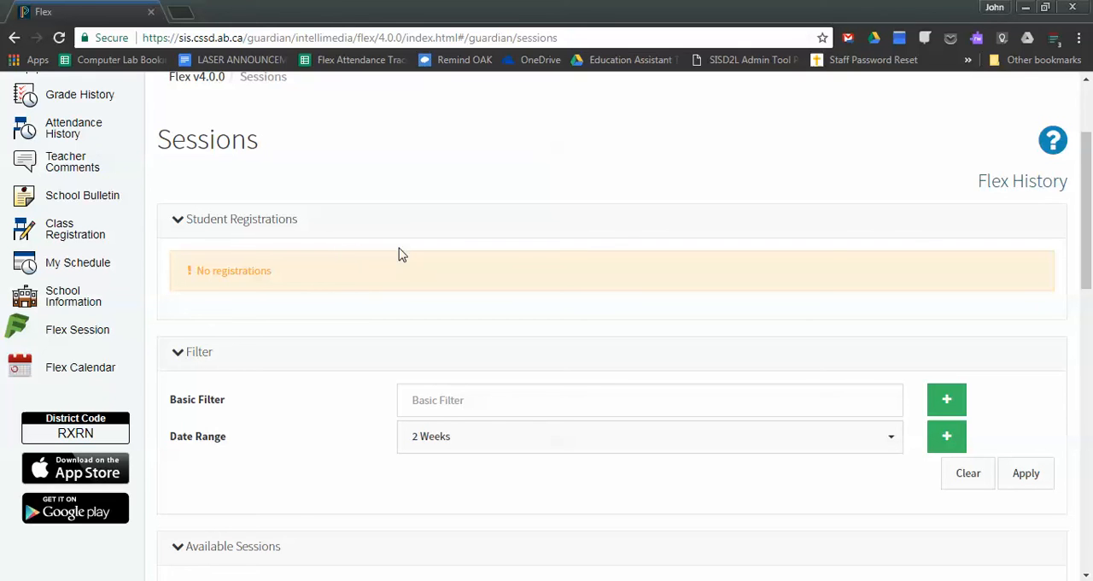
pyautogui.moveTo(436, 284)
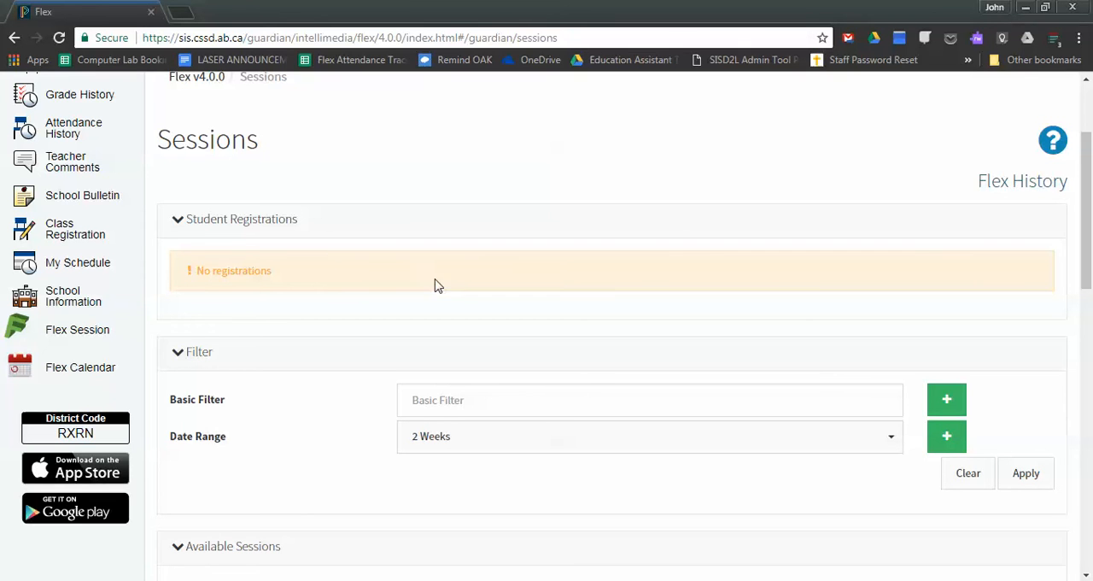
pyautogui.moveTo(452, 273)
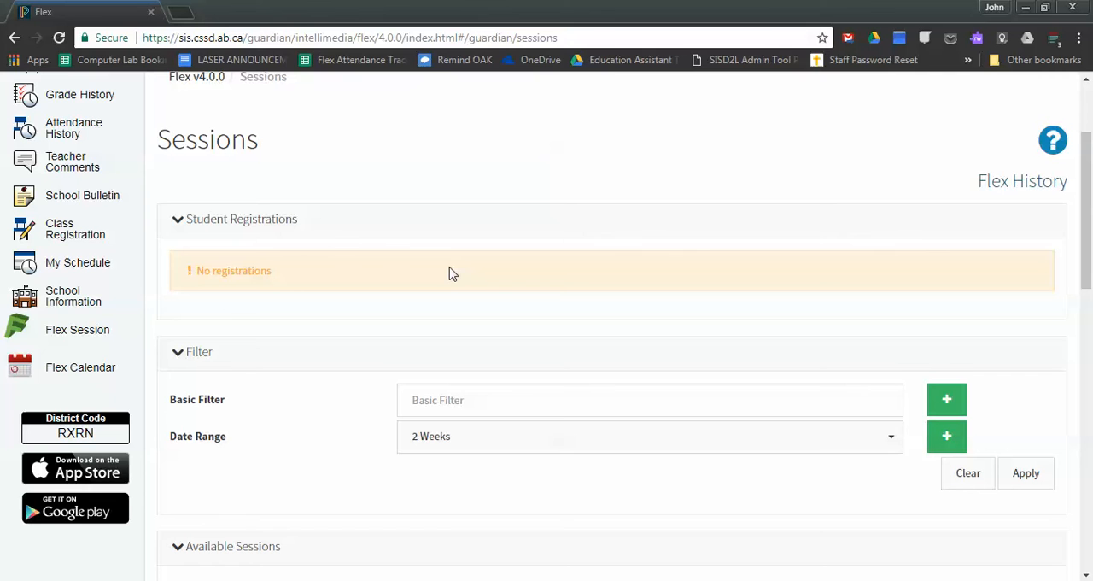
pyautogui.moveTo(1085, 201)
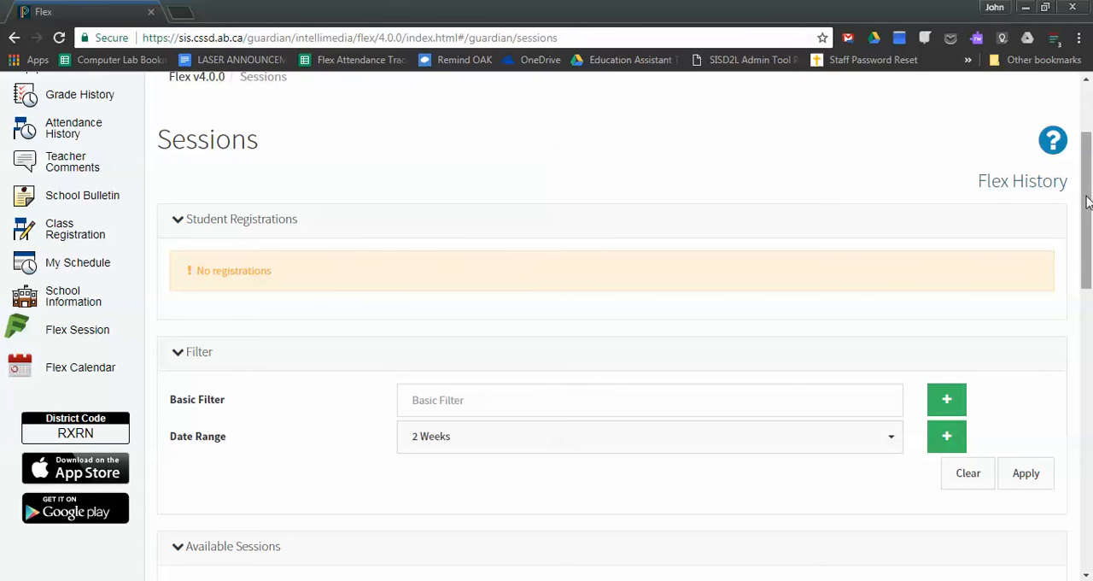
pyautogui.scroll(-3)
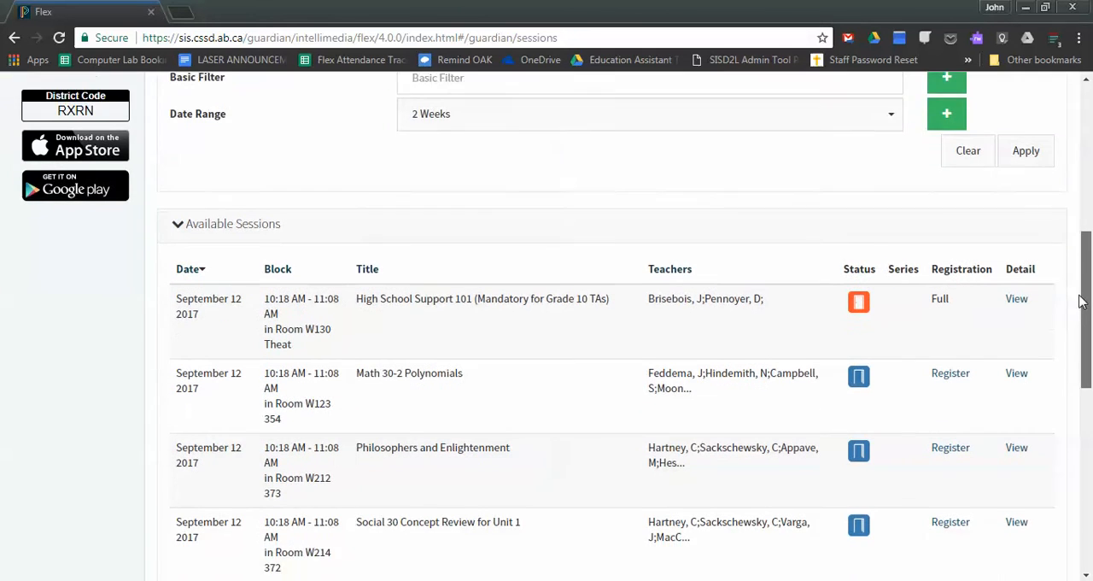
pyautogui.scroll(-3)
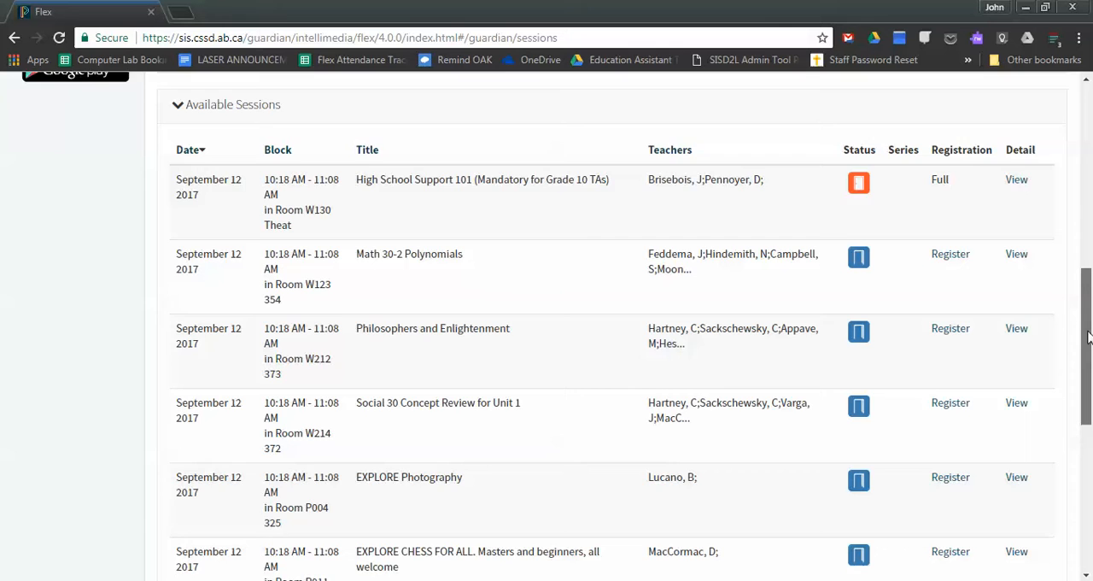
pyautogui.scroll(-3)
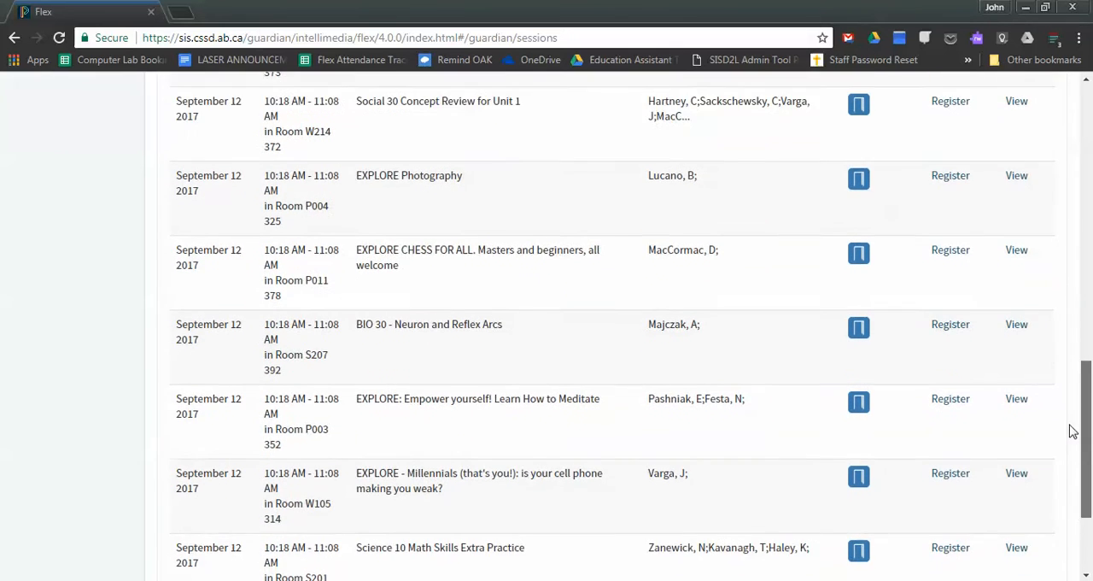
pyautogui.scroll(-3)
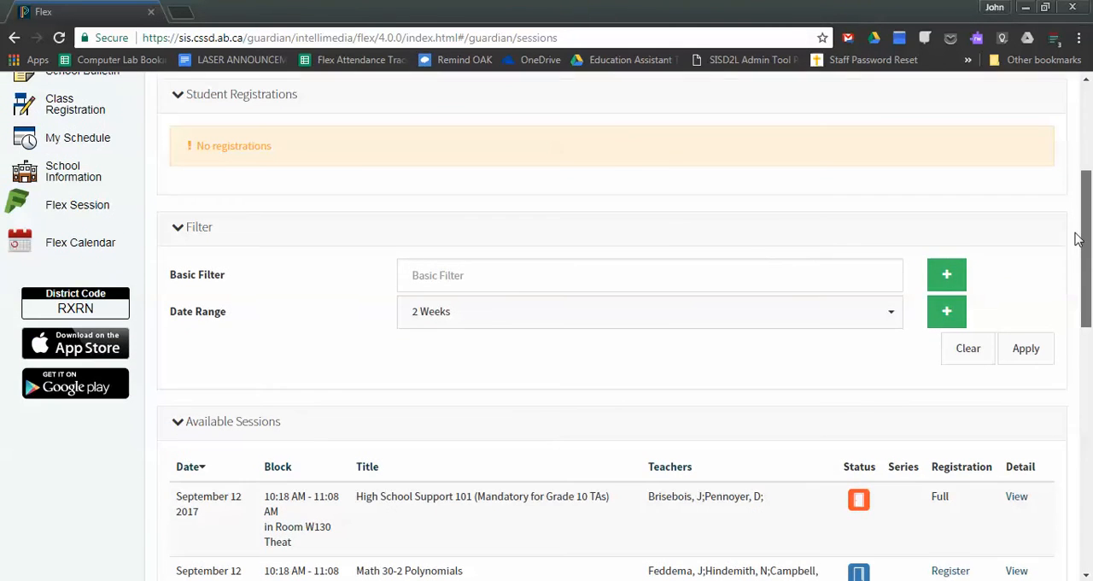
pyautogui.click(649, 275)
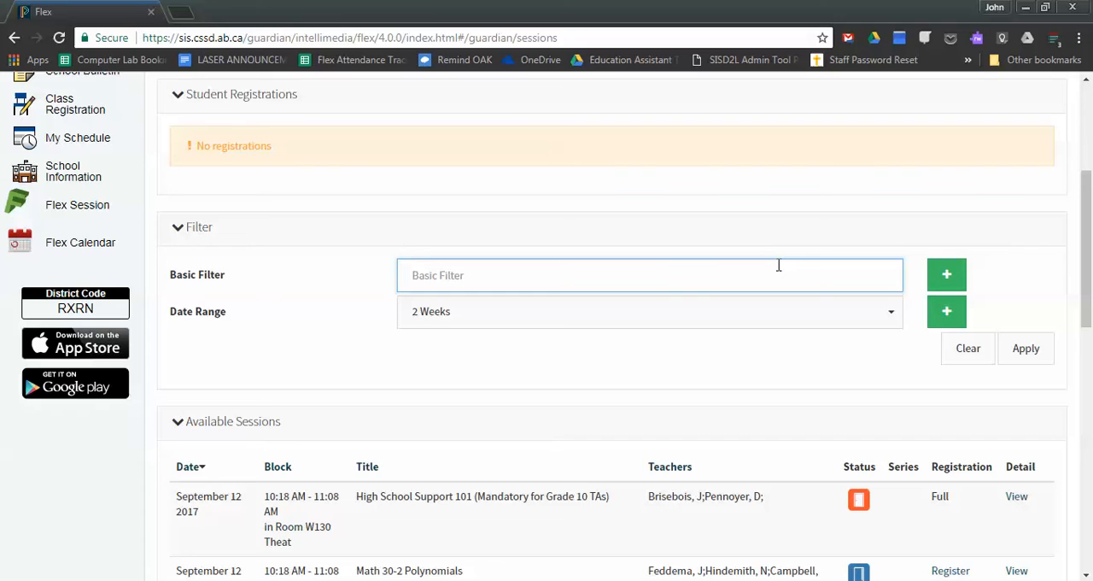
# Filter the available sessions by the keyword 'social'
pyautogui.click(649, 274)
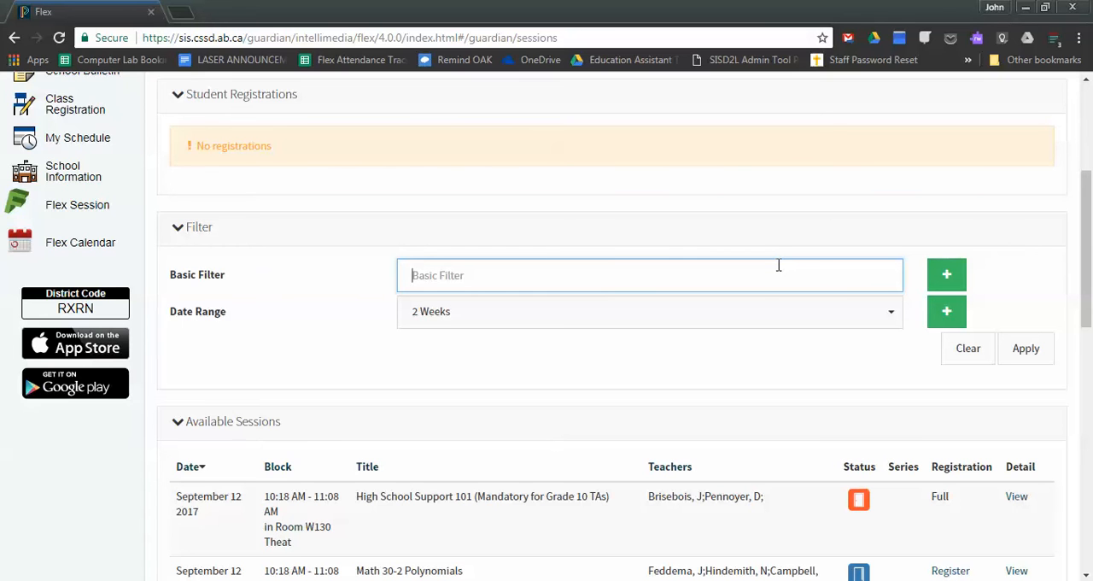
pyautogui.write('social')
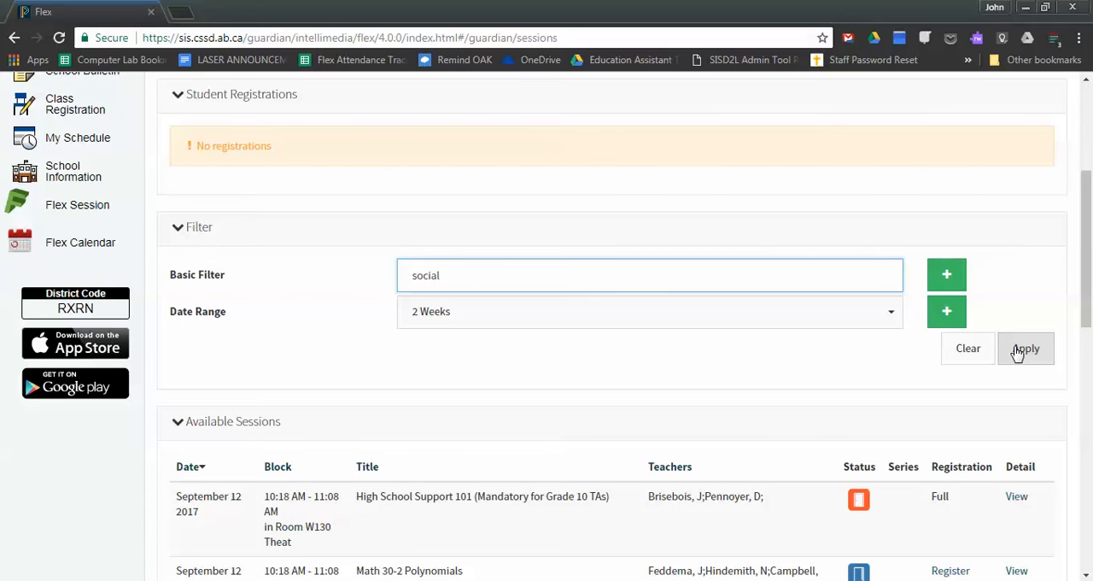
pyautogui.click(1026, 349)
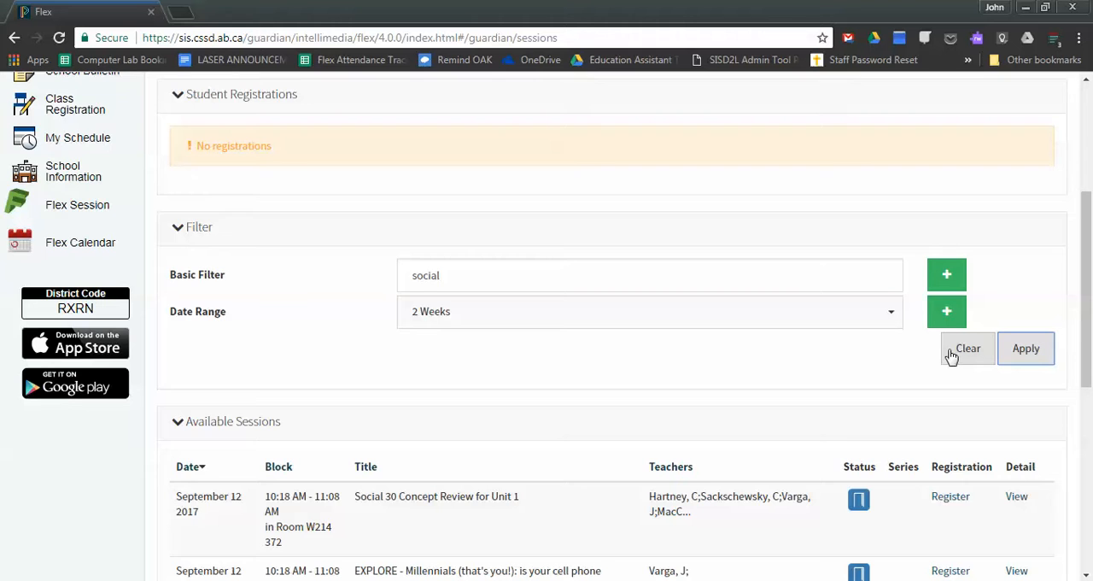
# Scroll through the social studies sessions on September 12 and 14
pyautogui.scroll(-3)
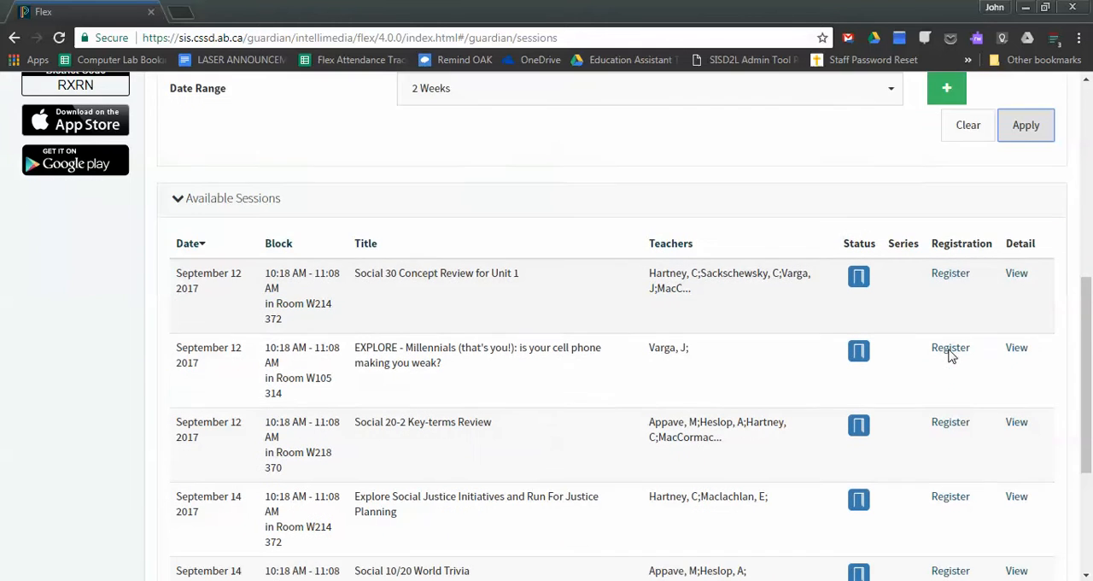
pyautogui.scroll(-3)
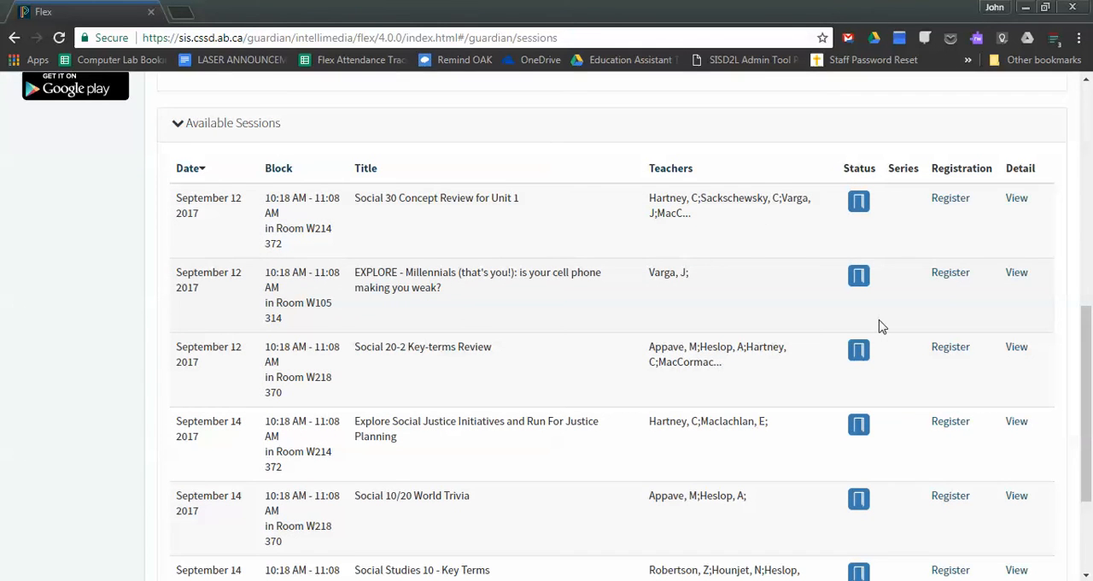
pyautogui.moveTo(386, 349)
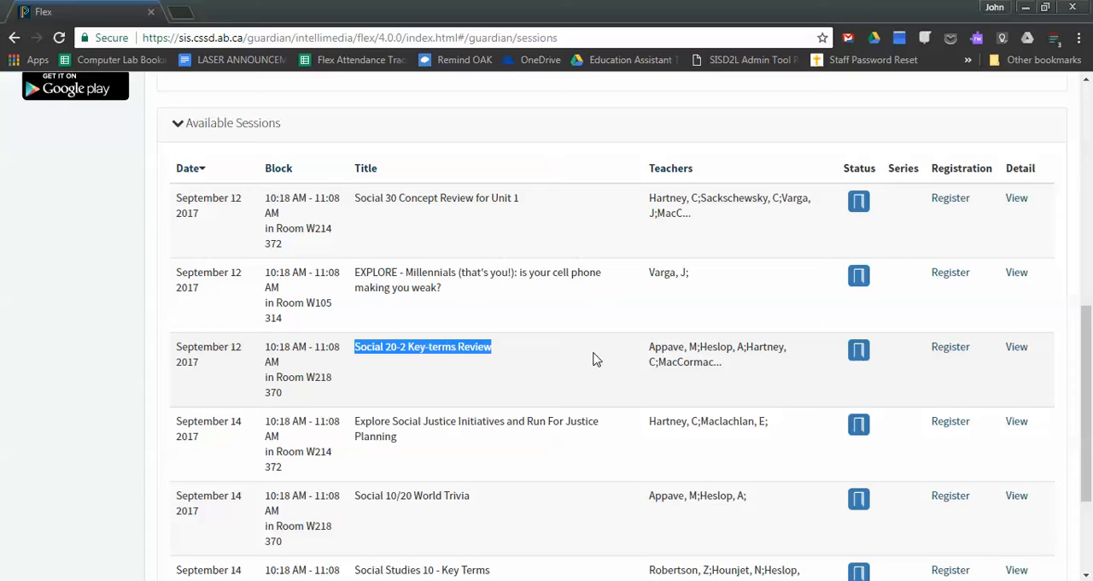
pyautogui.scroll(-3)
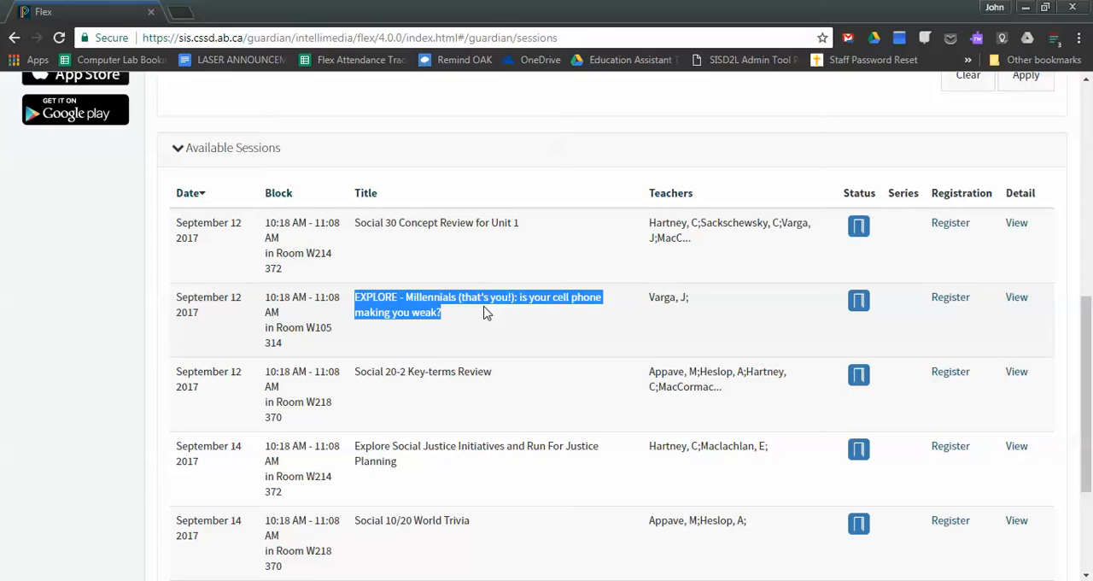
pyautogui.scroll(-3)
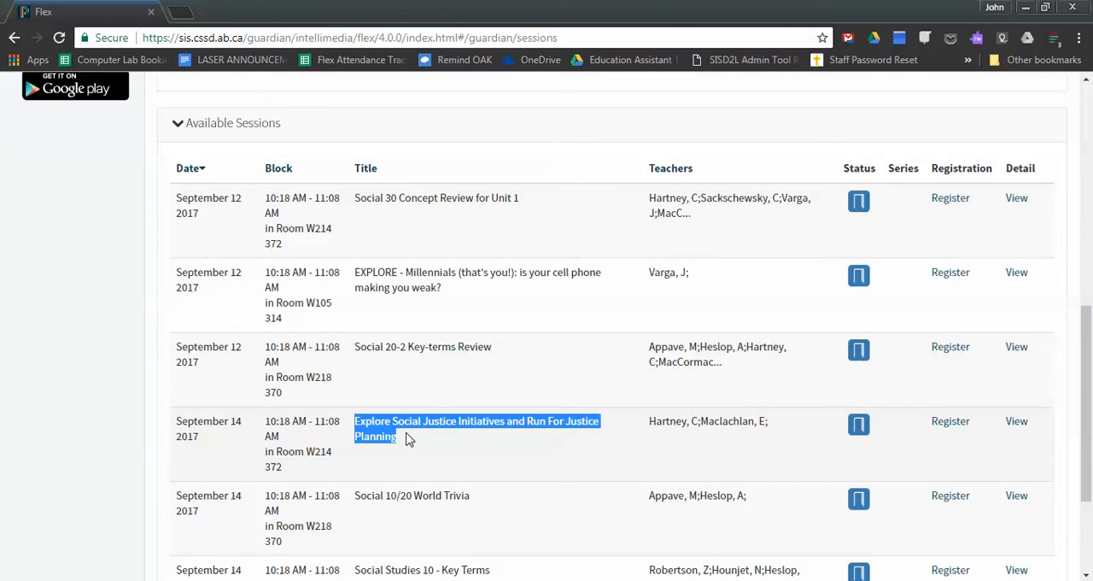
pyautogui.moveTo(420, 447)
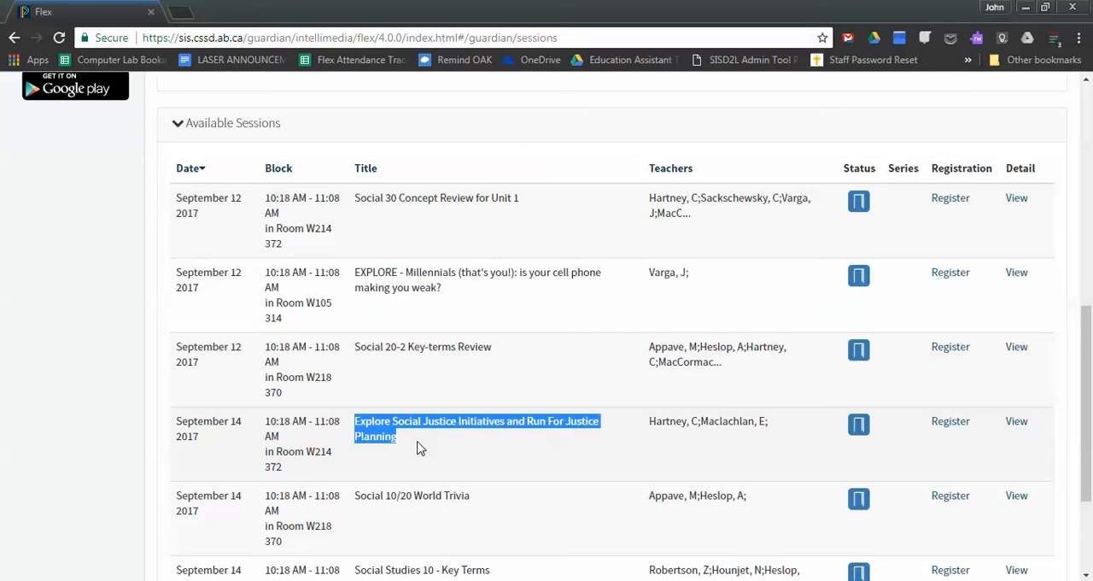
pyautogui.scroll(-3)
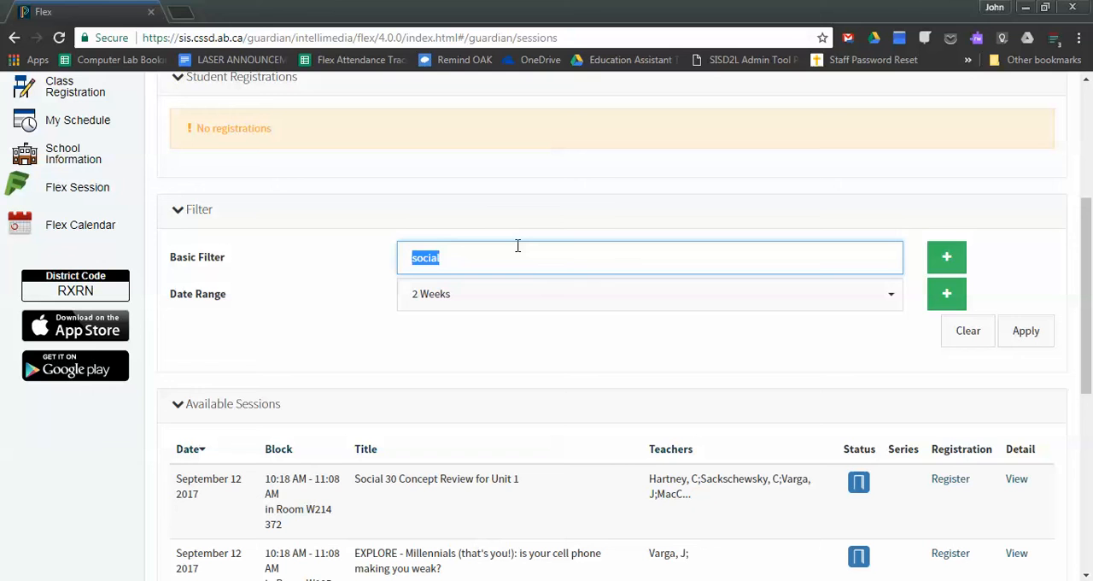
# Apply the 'math' keyword filter and review sessions like Math 30-2 Polynomials
pyautogui.write('math')
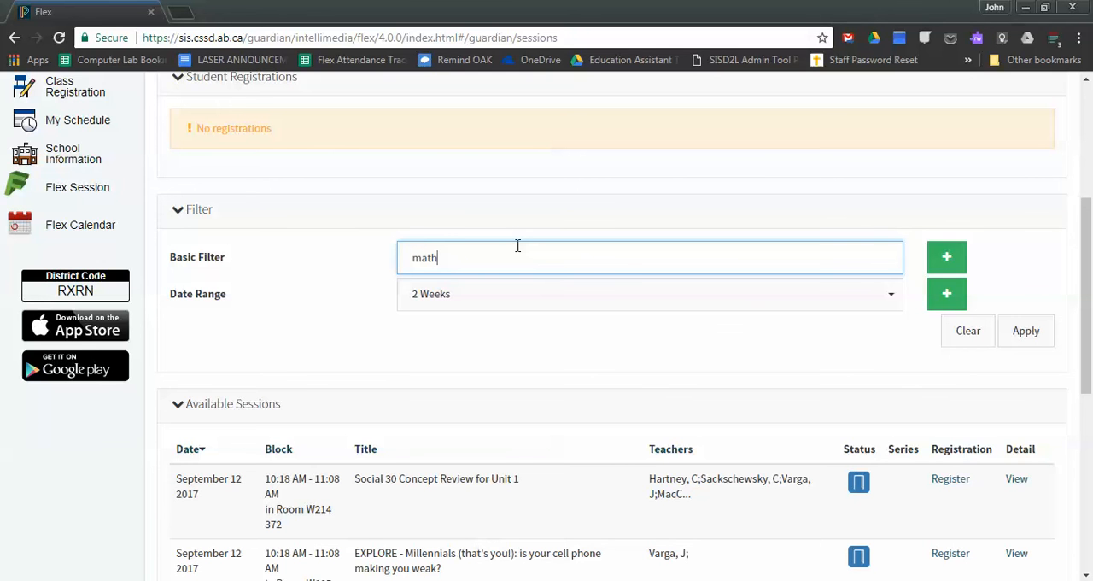
pyautogui.click(1025, 330)
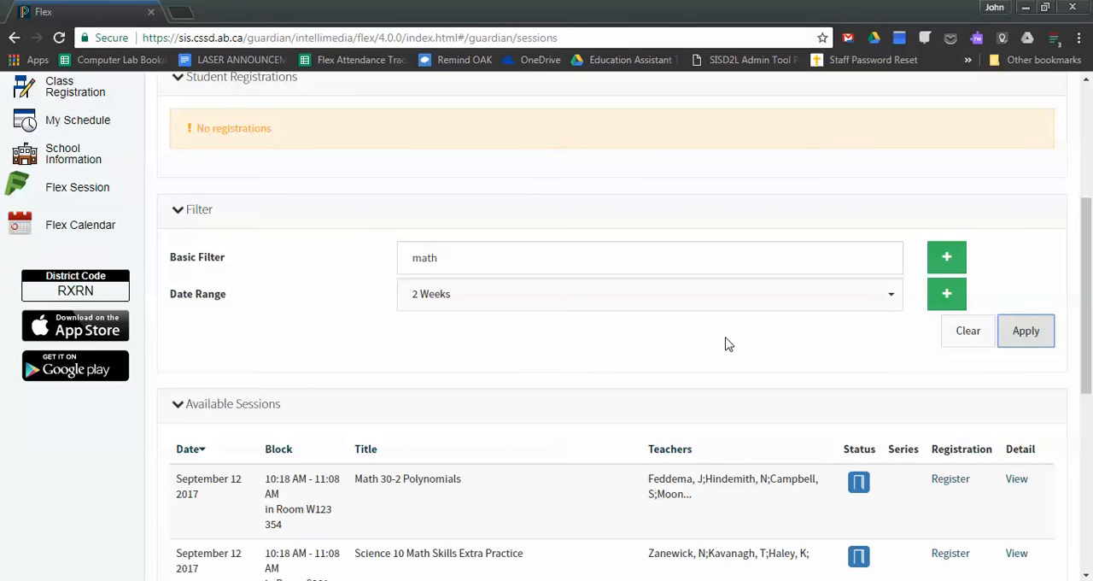
pyautogui.scroll(-3)
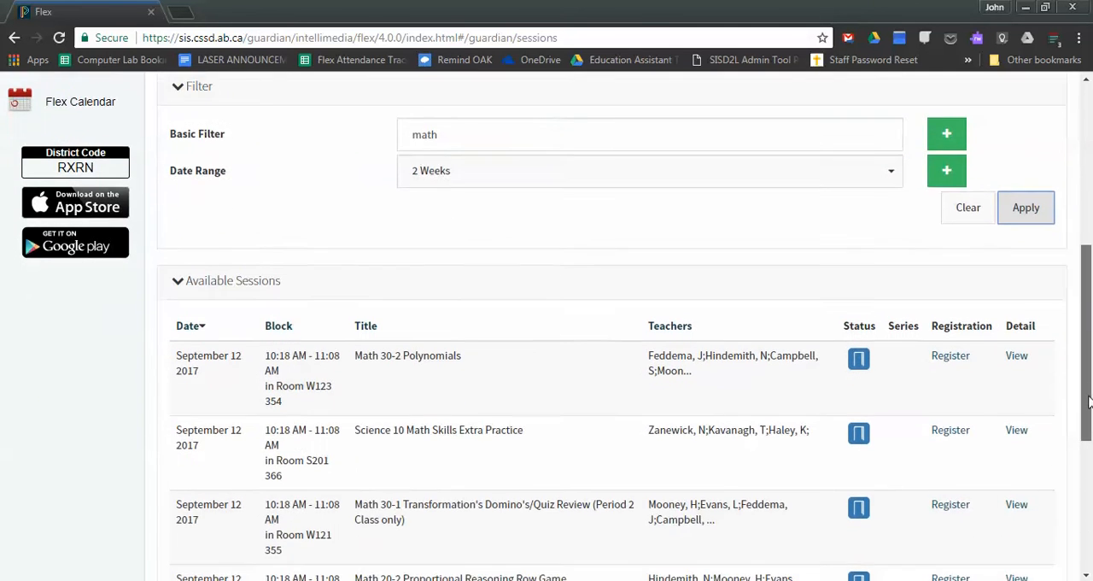
pyautogui.scroll(-3)
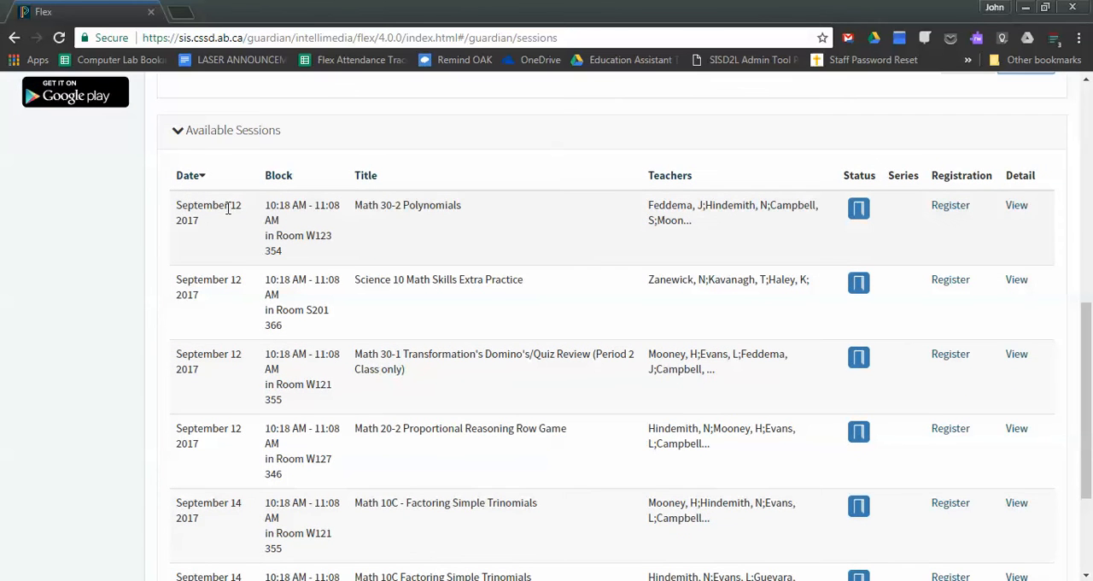
pyautogui.doubleClick(204, 205)
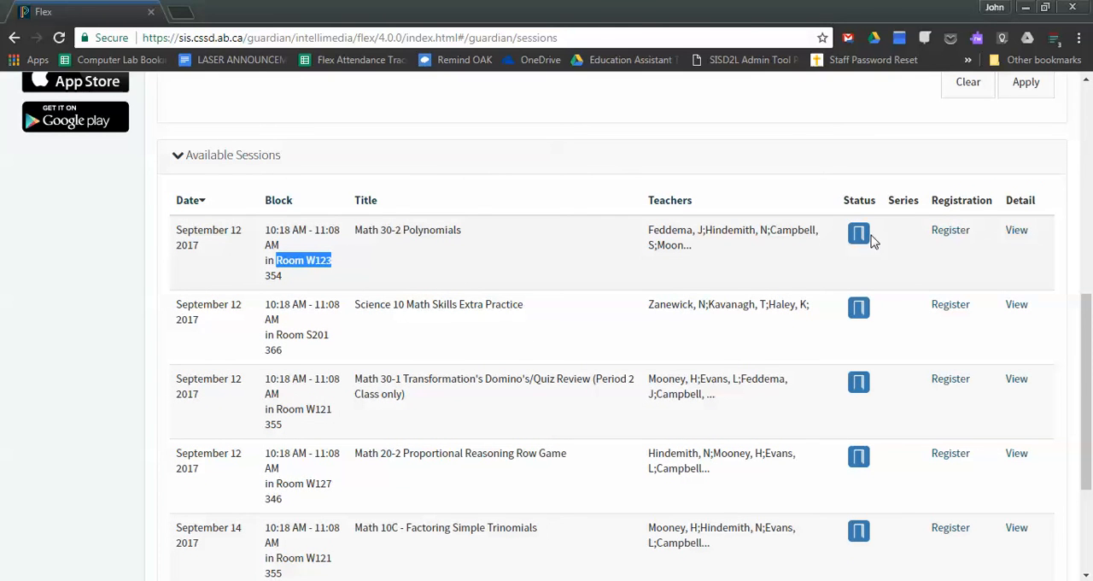
pyautogui.moveTo(858, 309)
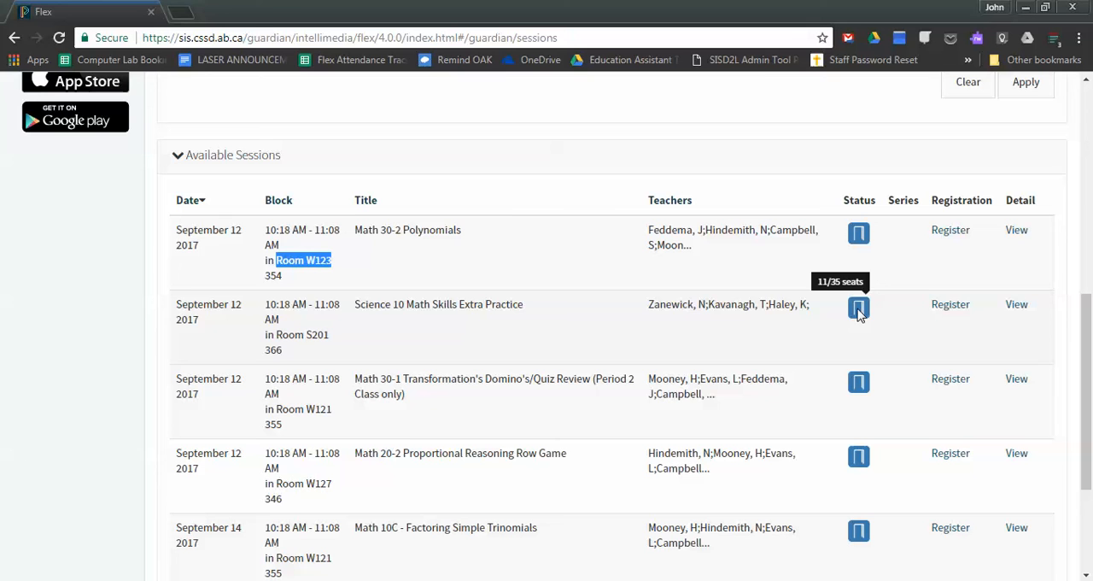
pyautogui.moveTo(857, 389)
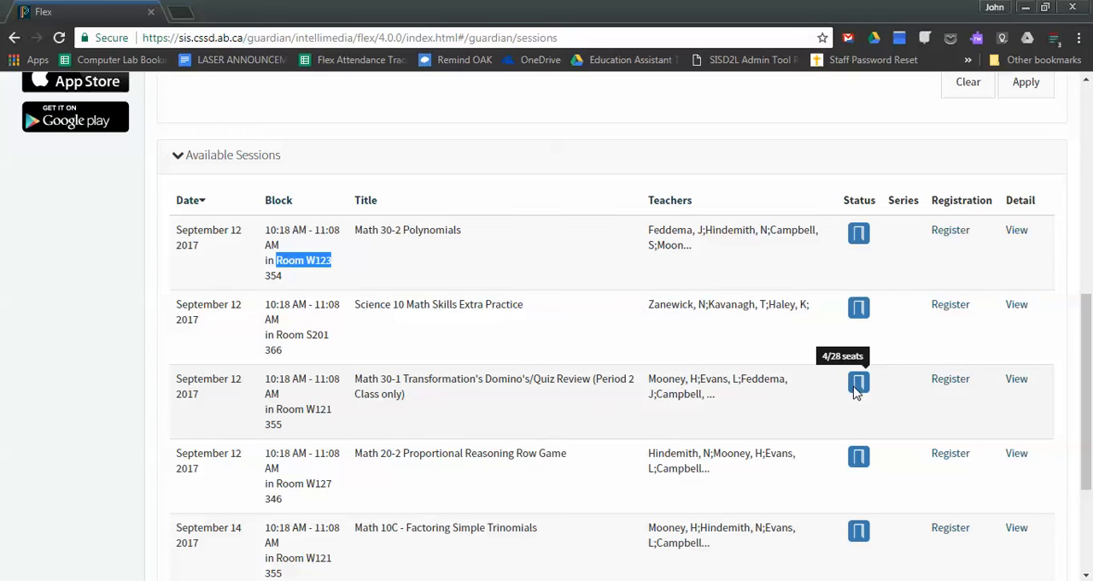
pyautogui.moveTo(859, 458)
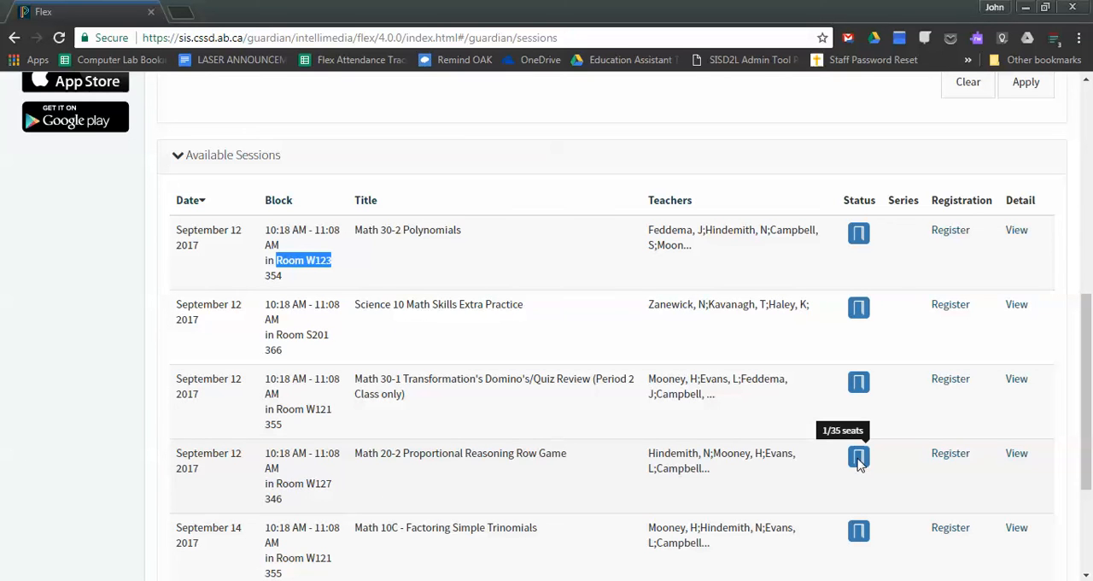
pyautogui.moveTo(863, 384)
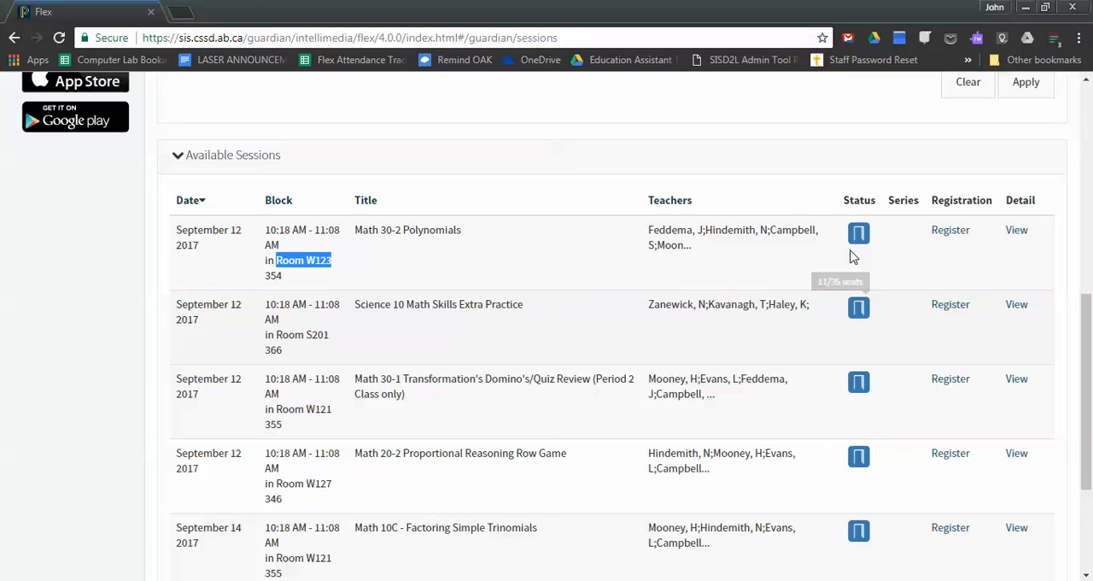
pyautogui.moveTo(858, 306)
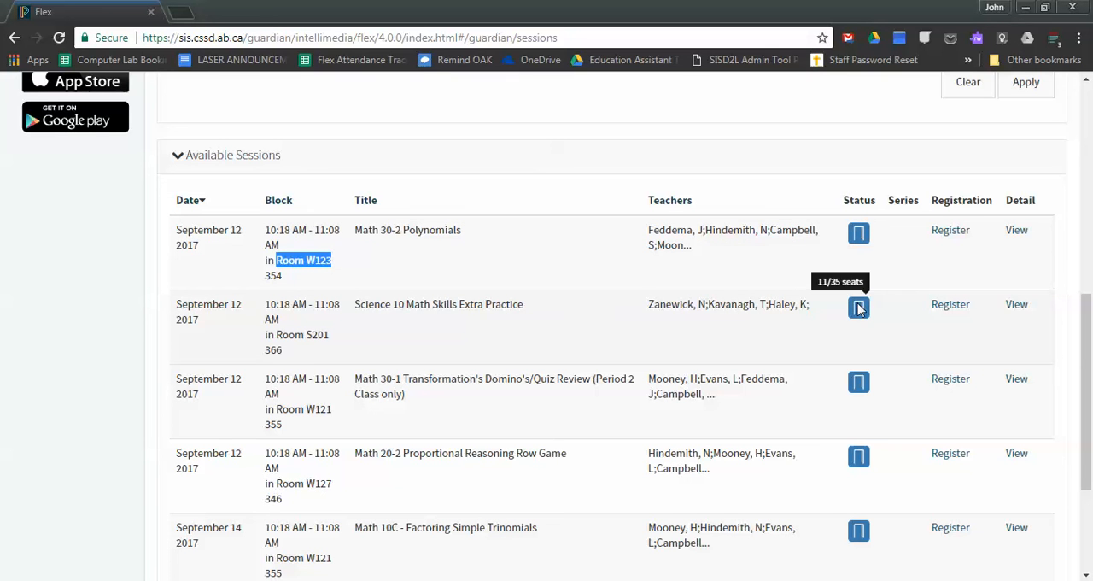
pyautogui.moveTo(864, 315)
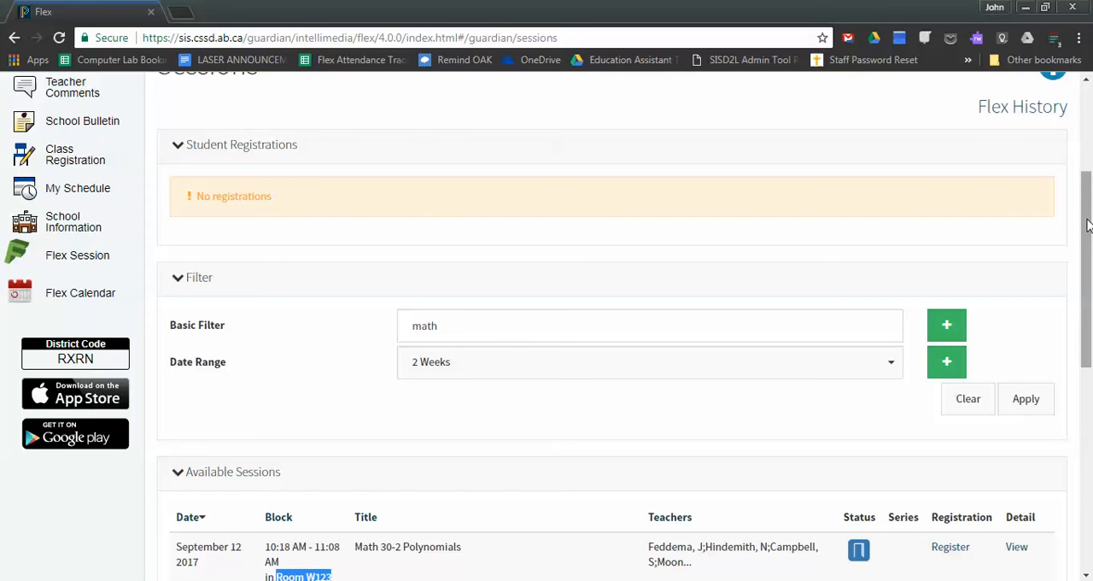
# Replace the 'math' filter keyword with 'explore' and apply it
pyautogui.doubleClick(423, 325)
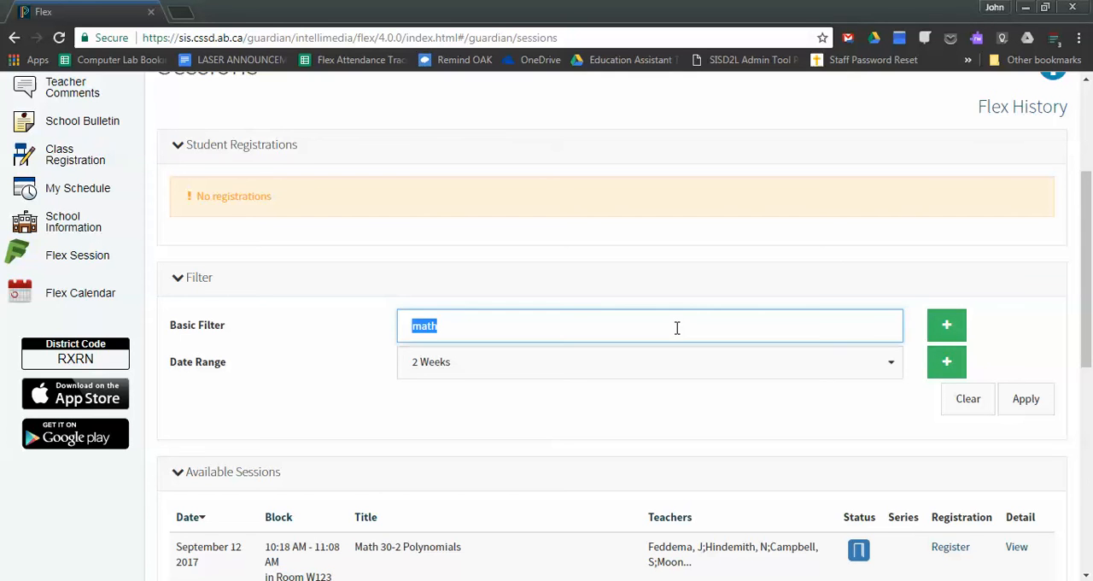
pyautogui.write('e')
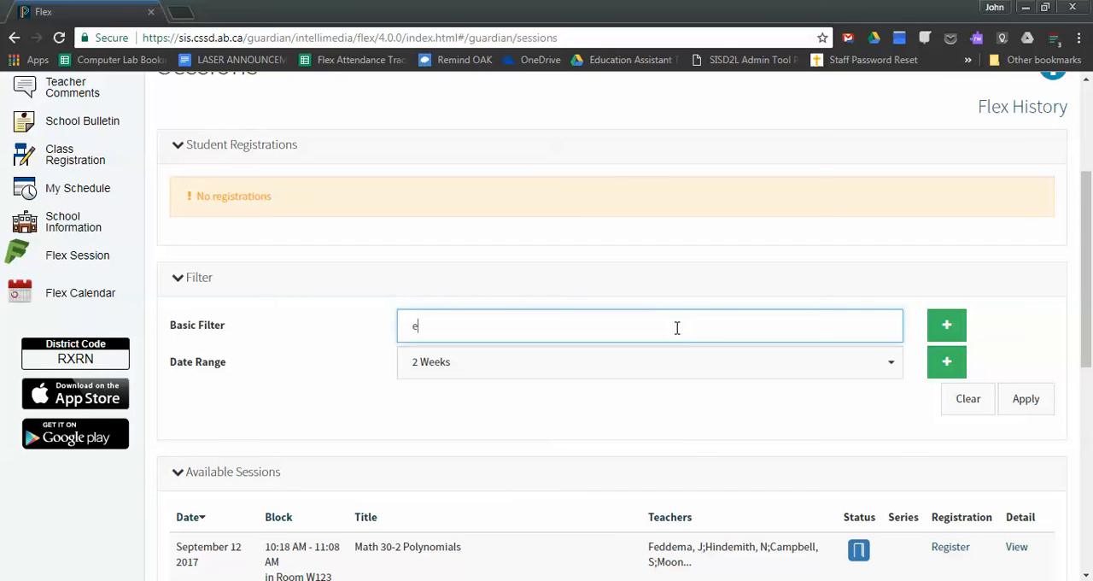
pyautogui.write('xplore')
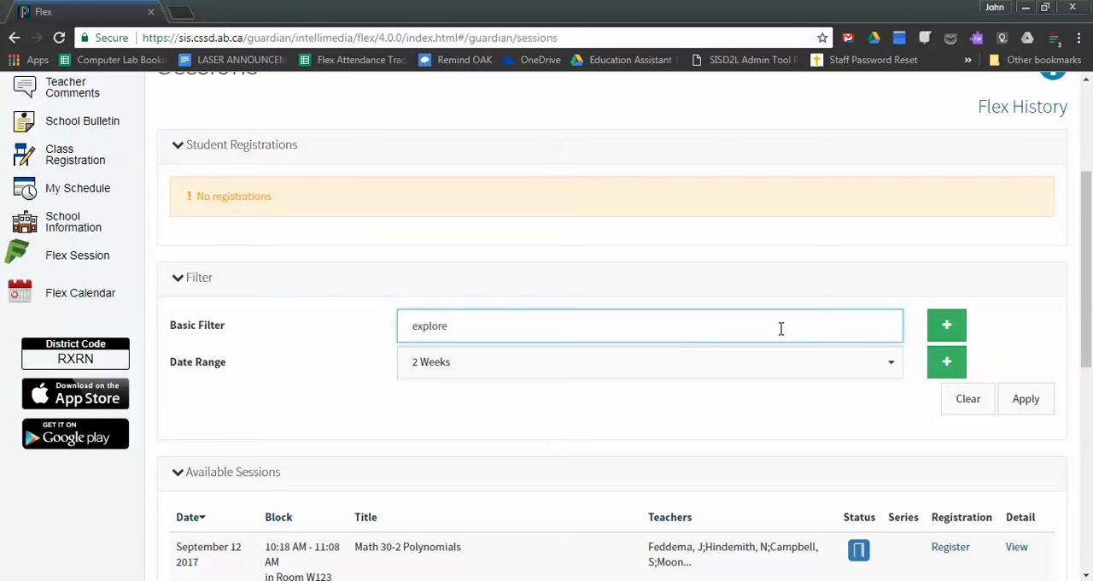
pyautogui.click(1026, 398)
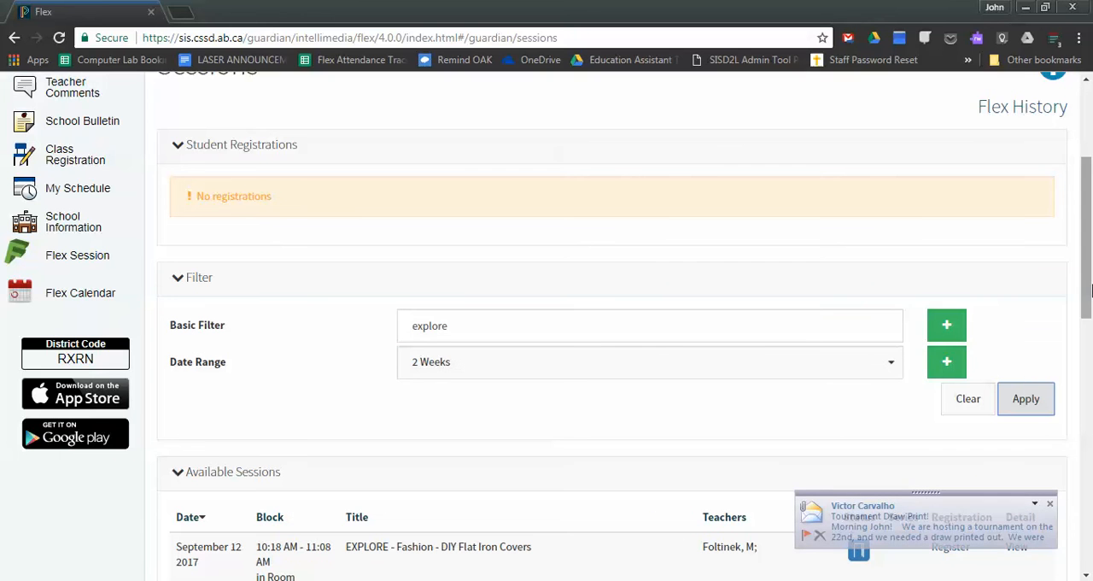
# Browse the EXPLORE sessions such as Fashion, Photography, Chess and Meditation
pyautogui.scroll(-3)
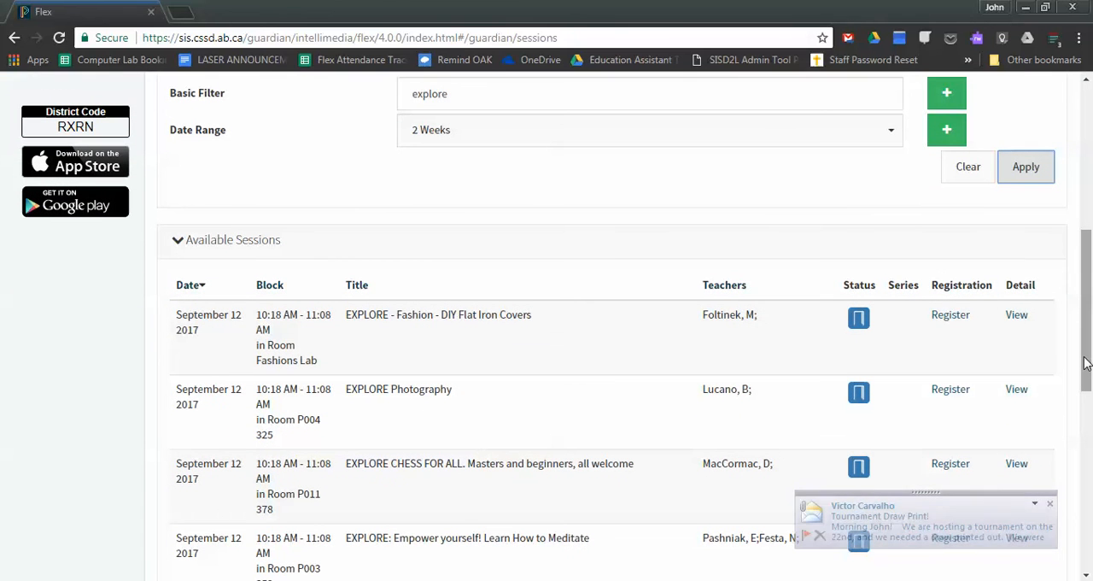
pyautogui.click(1048, 504)
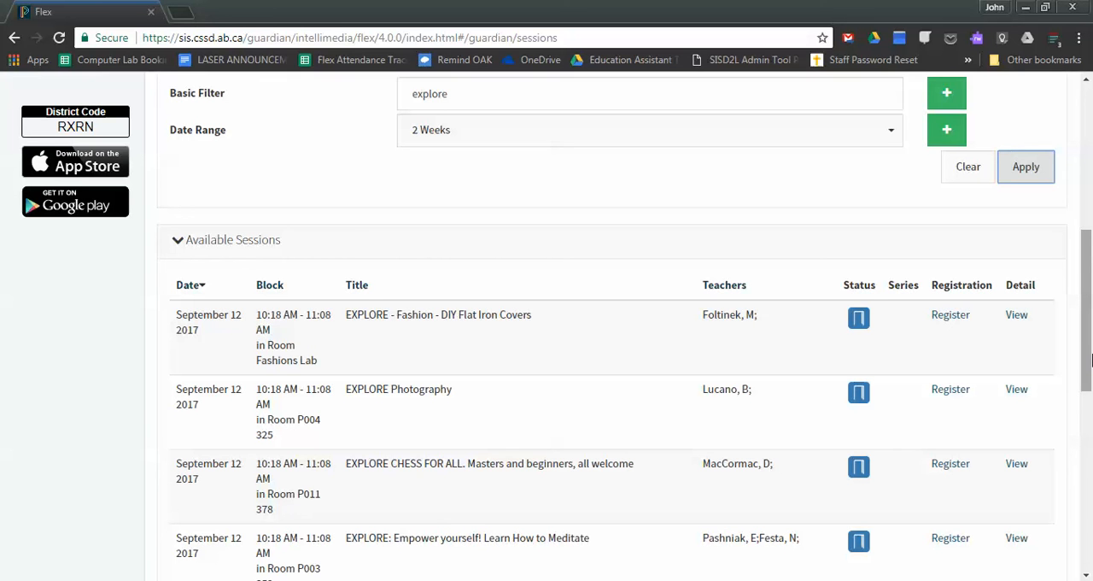
pyautogui.moveTo(1086, 361)
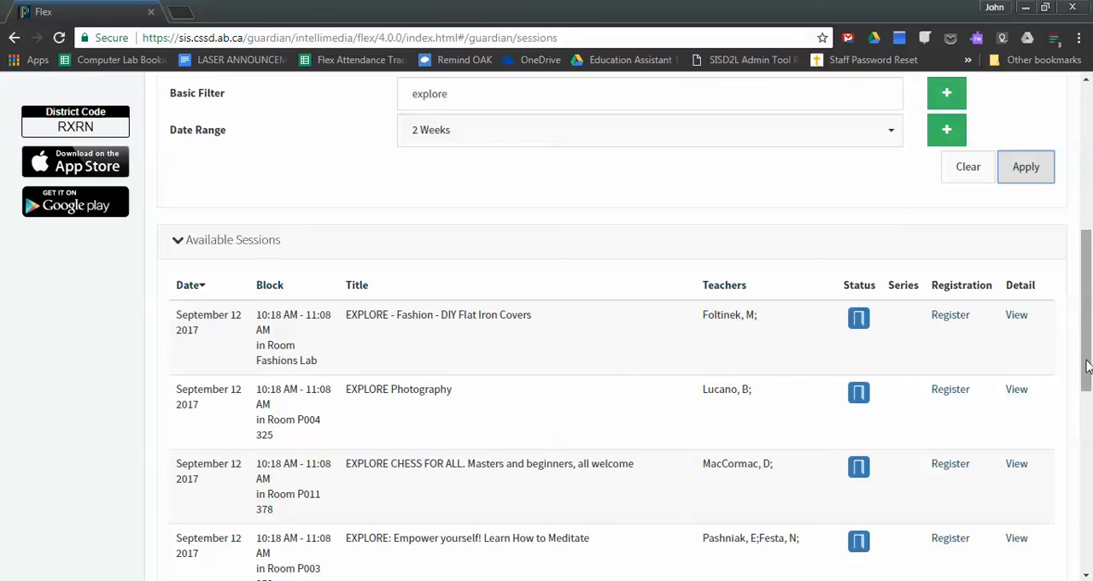
pyautogui.scroll(-3)
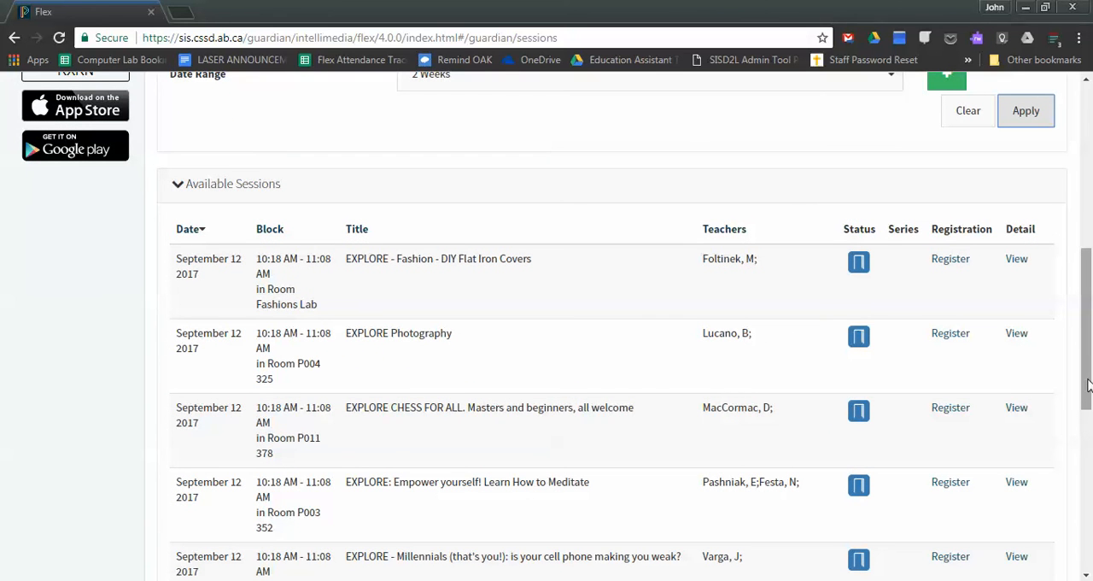
pyautogui.scroll(-3)
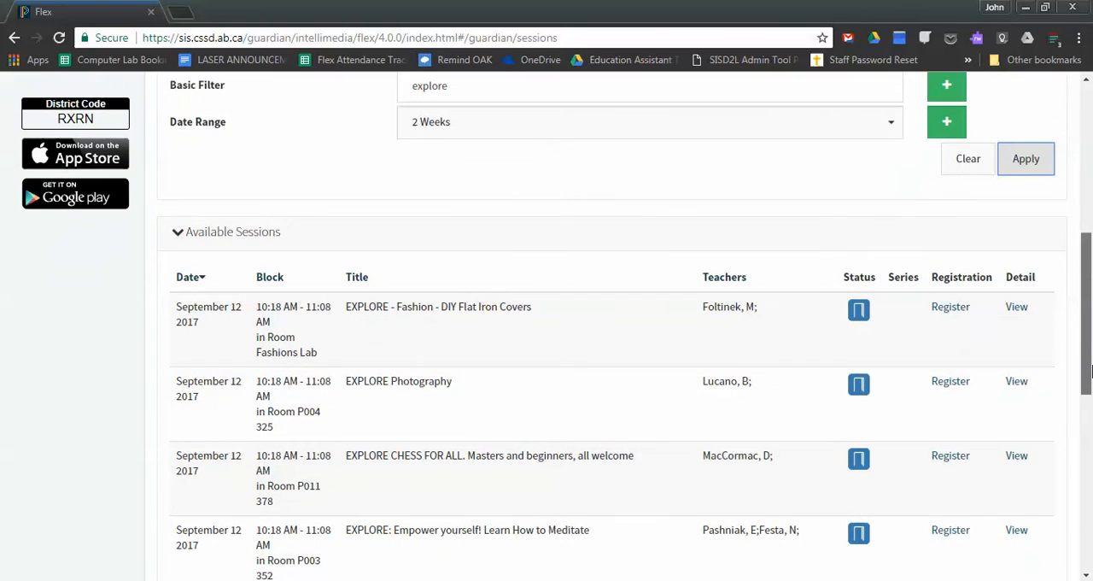
pyautogui.scroll(-3)
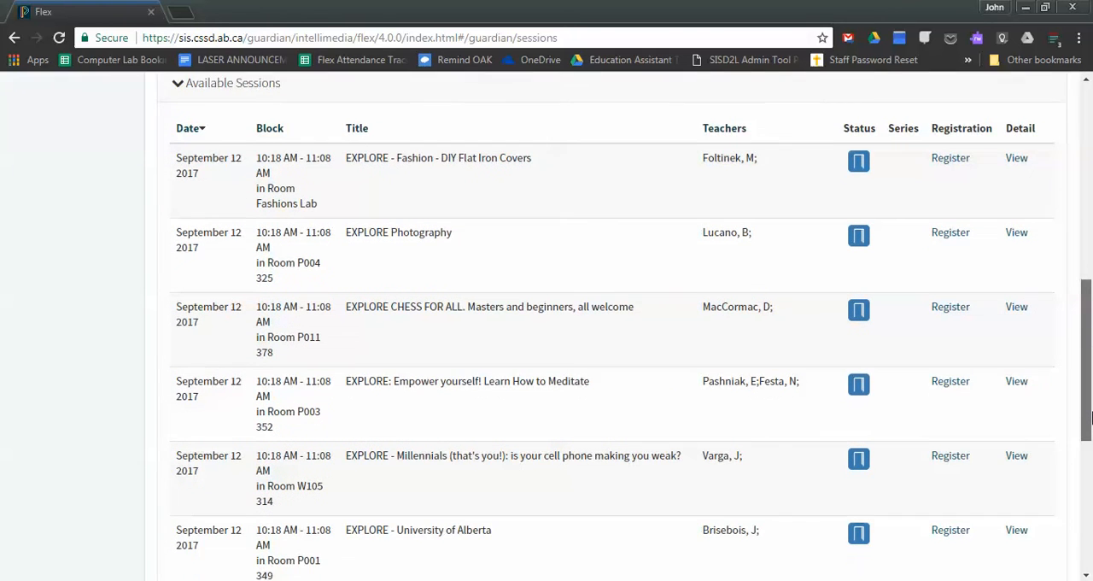
pyautogui.scroll(-3)
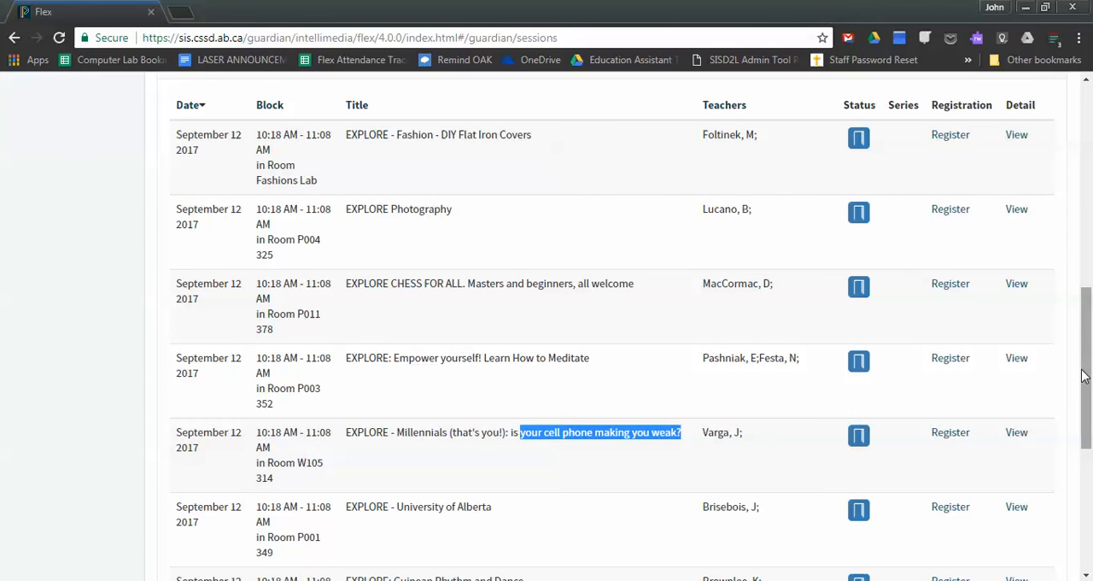
pyautogui.scroll(-3)
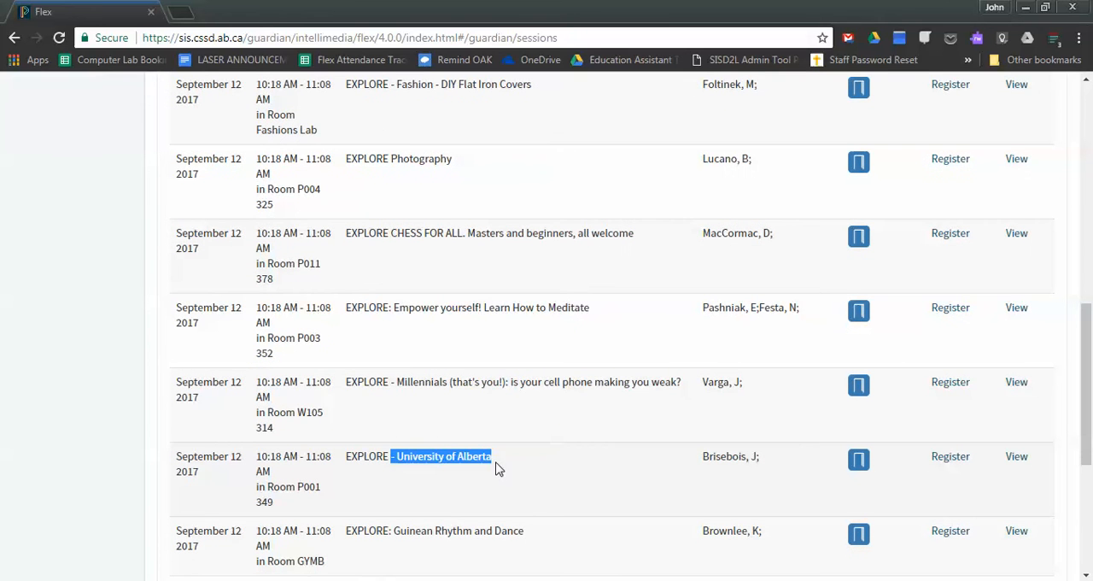
pyautogui.scroll(-3)
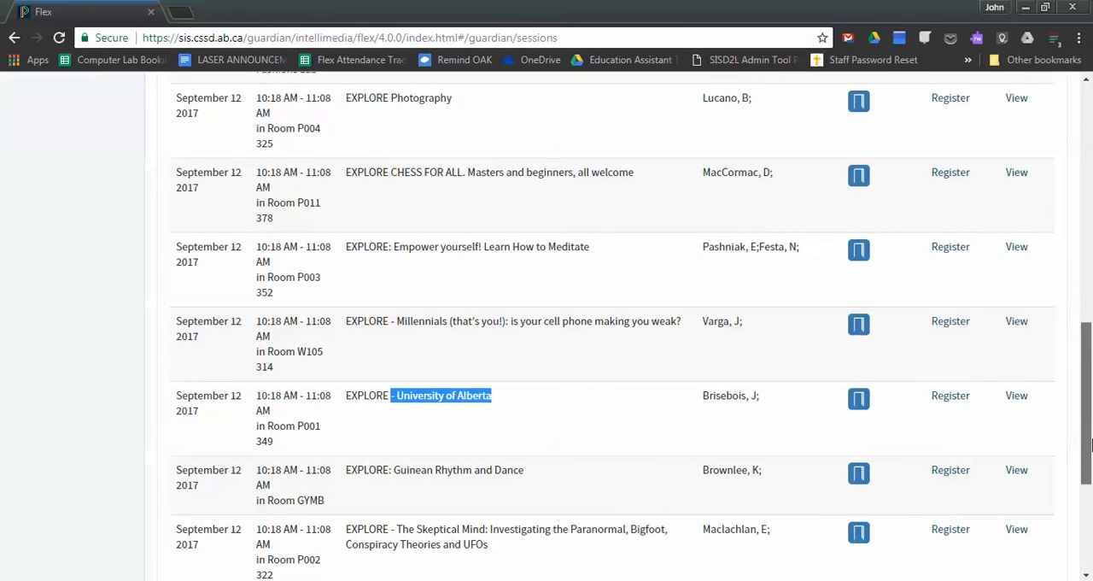
pyautogui.scroll(-3)
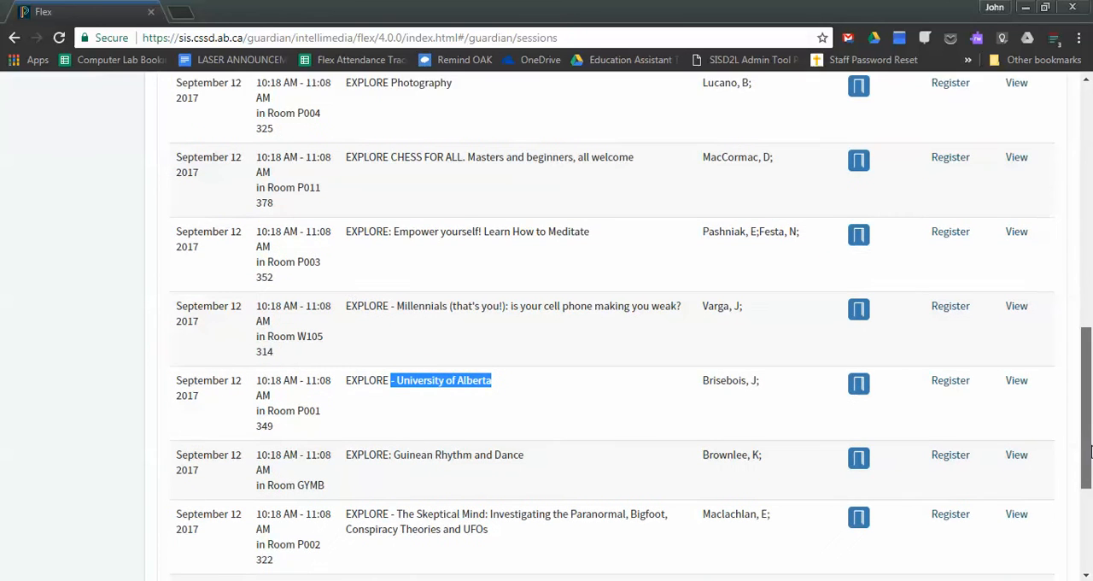
pyautogui.scroll(-3)
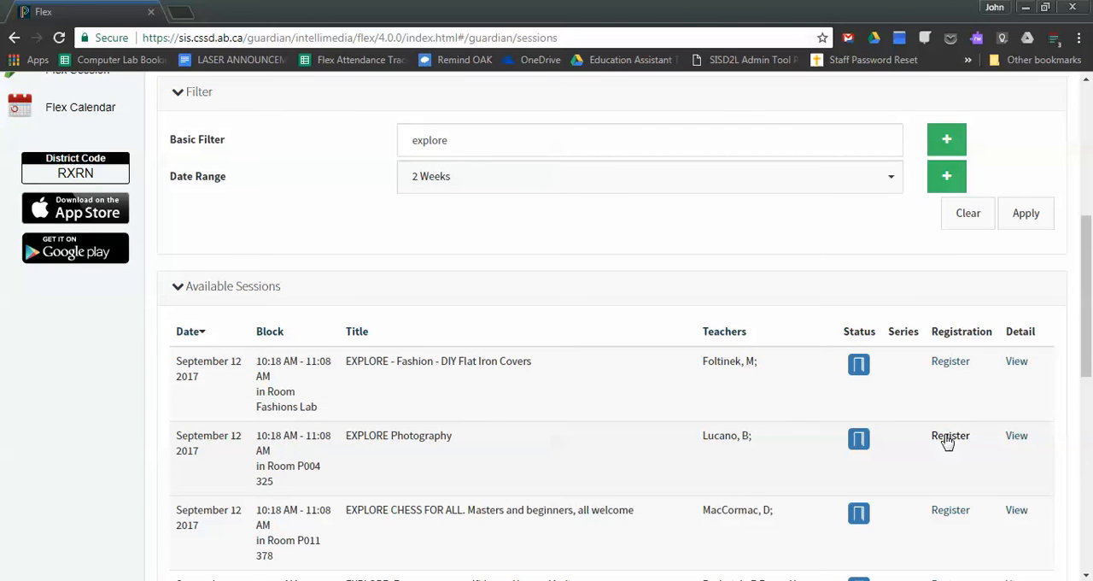
# Add a registration for EXPLORE Photography on September 12, 2017
pyautogui.click(950, 435)
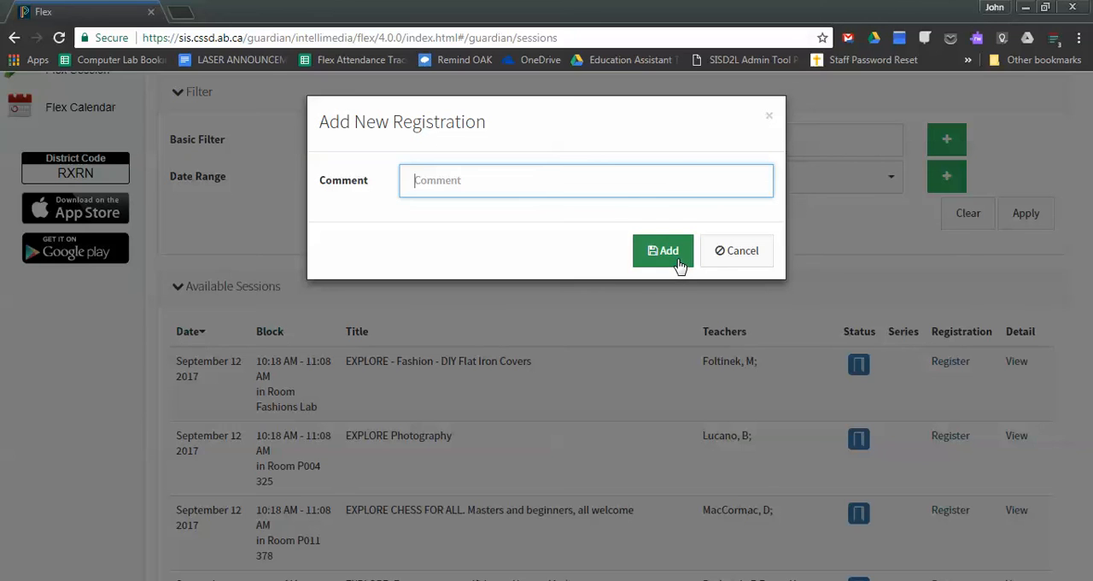
pyautogui.click(662, 250)
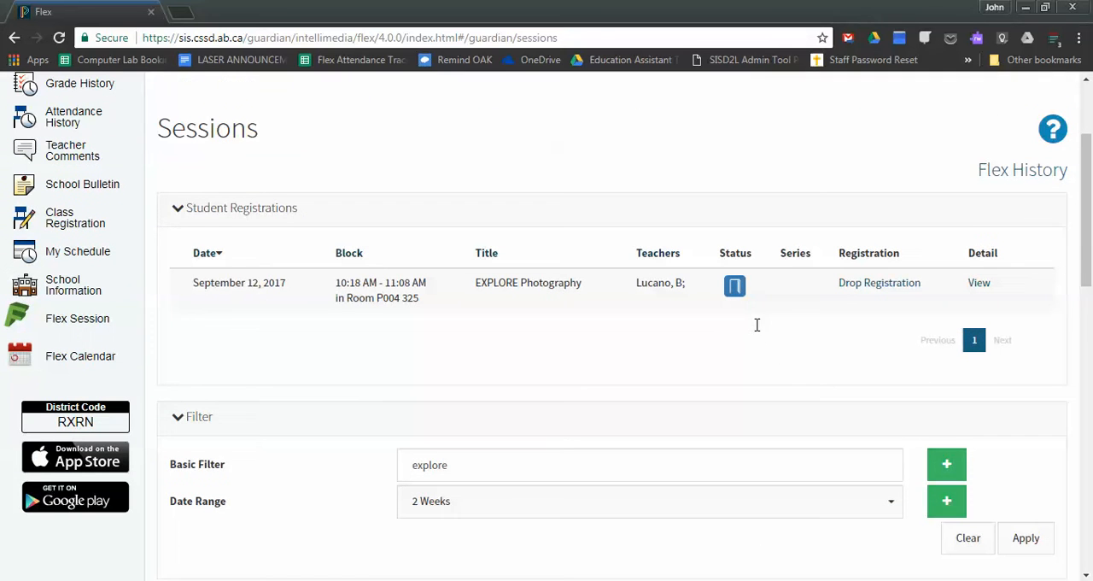
pyautogui.moveTo(759, 332)
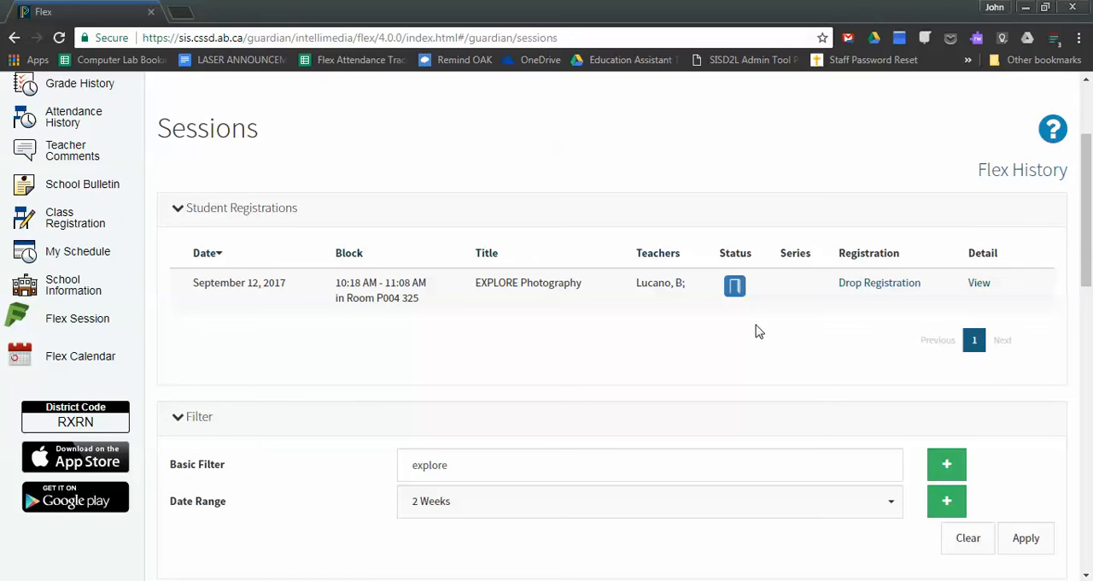